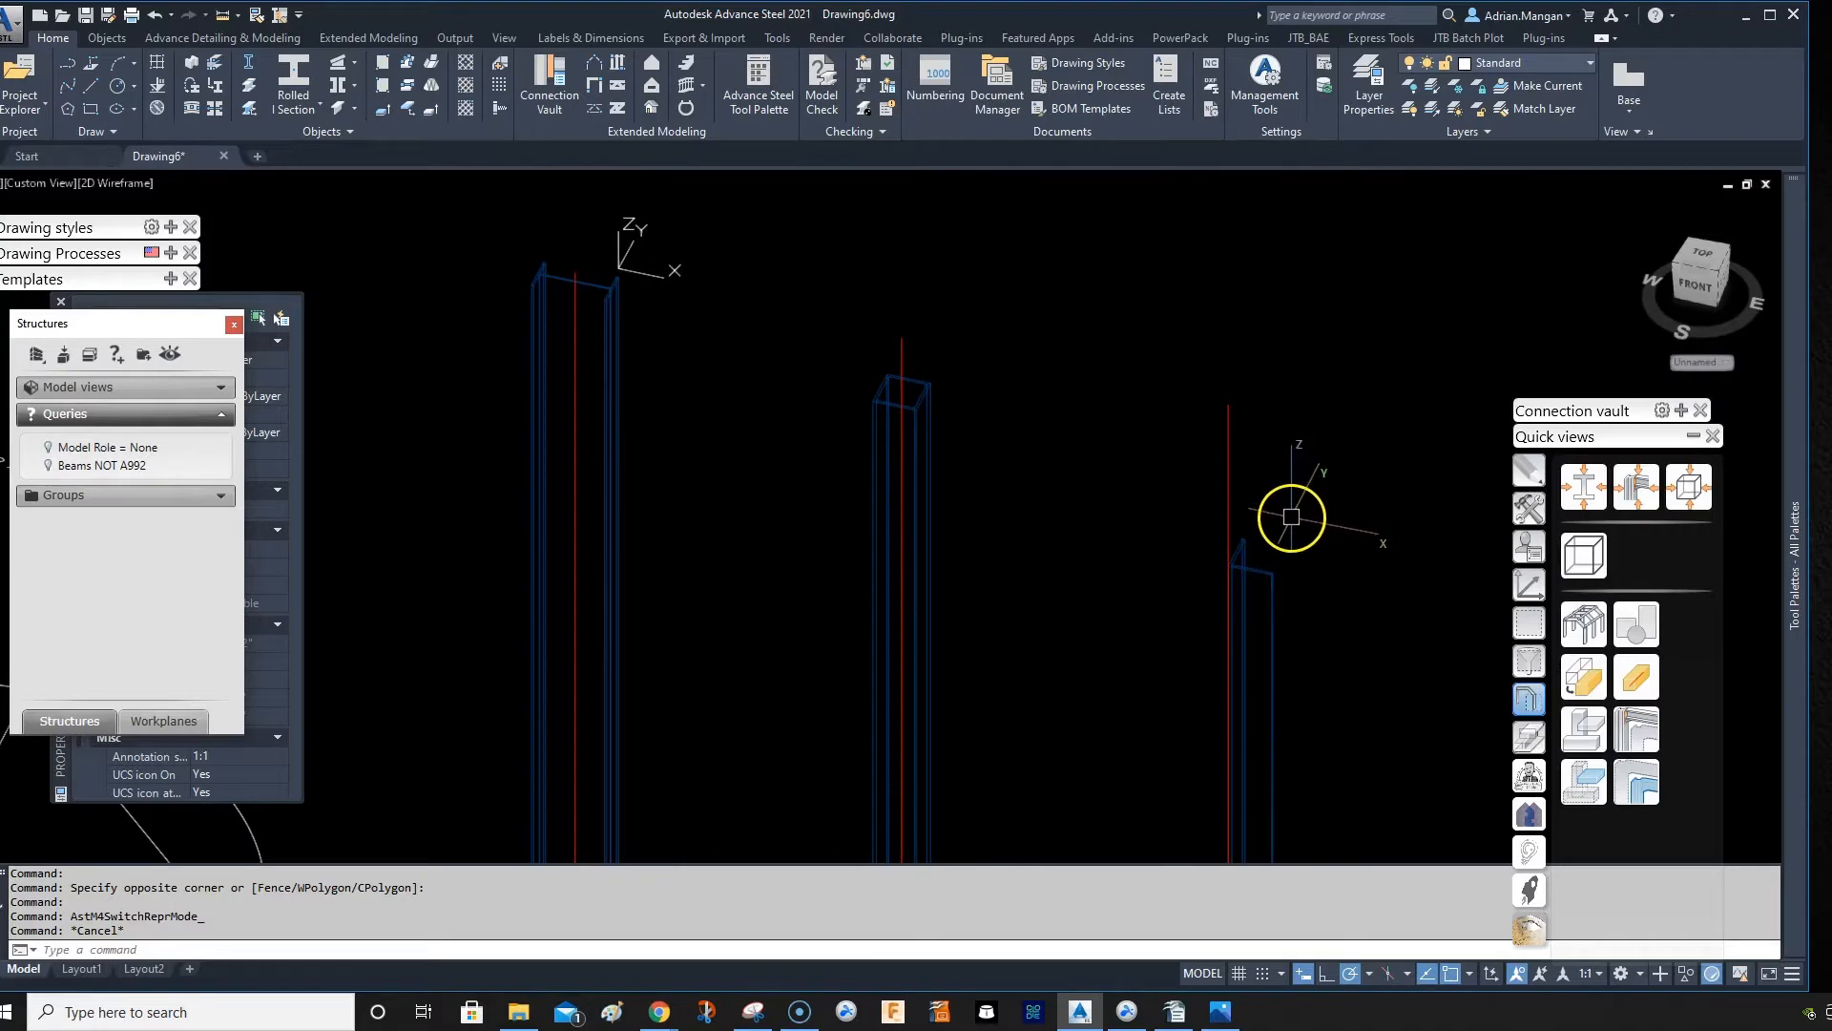
mouse_move(1291, 515)
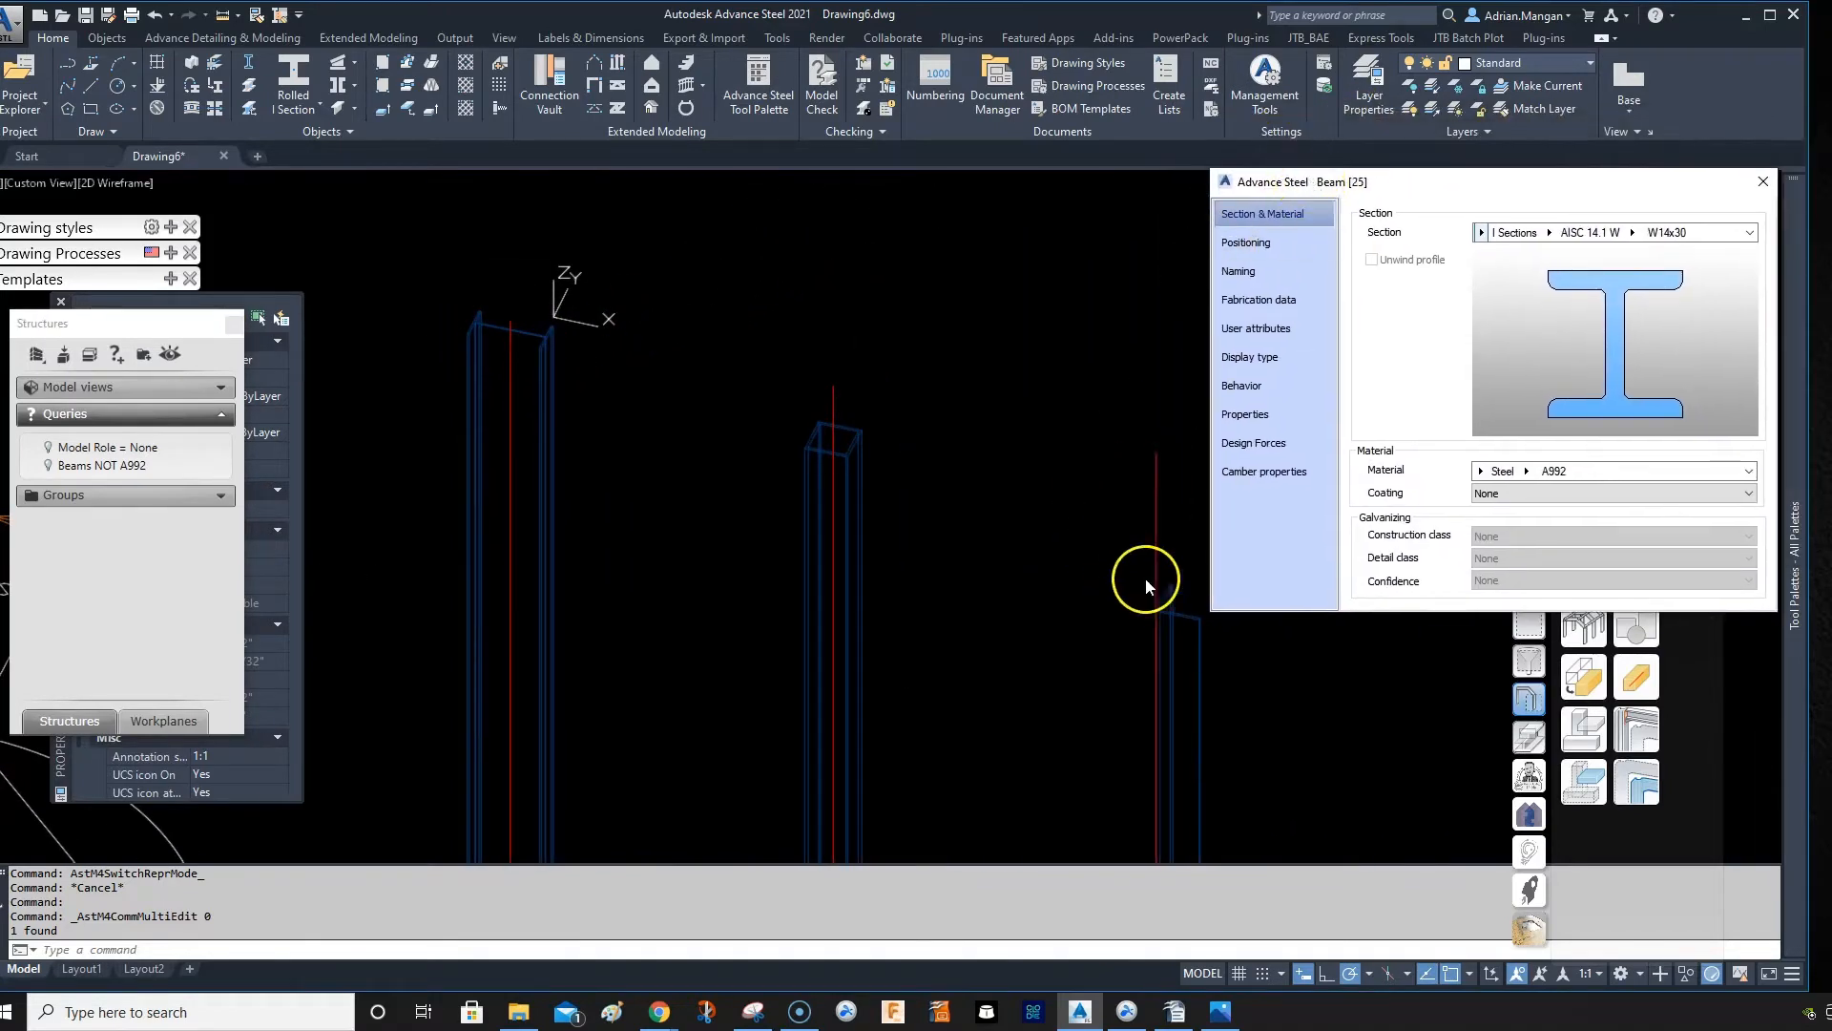
mouse_move(1250, 356)
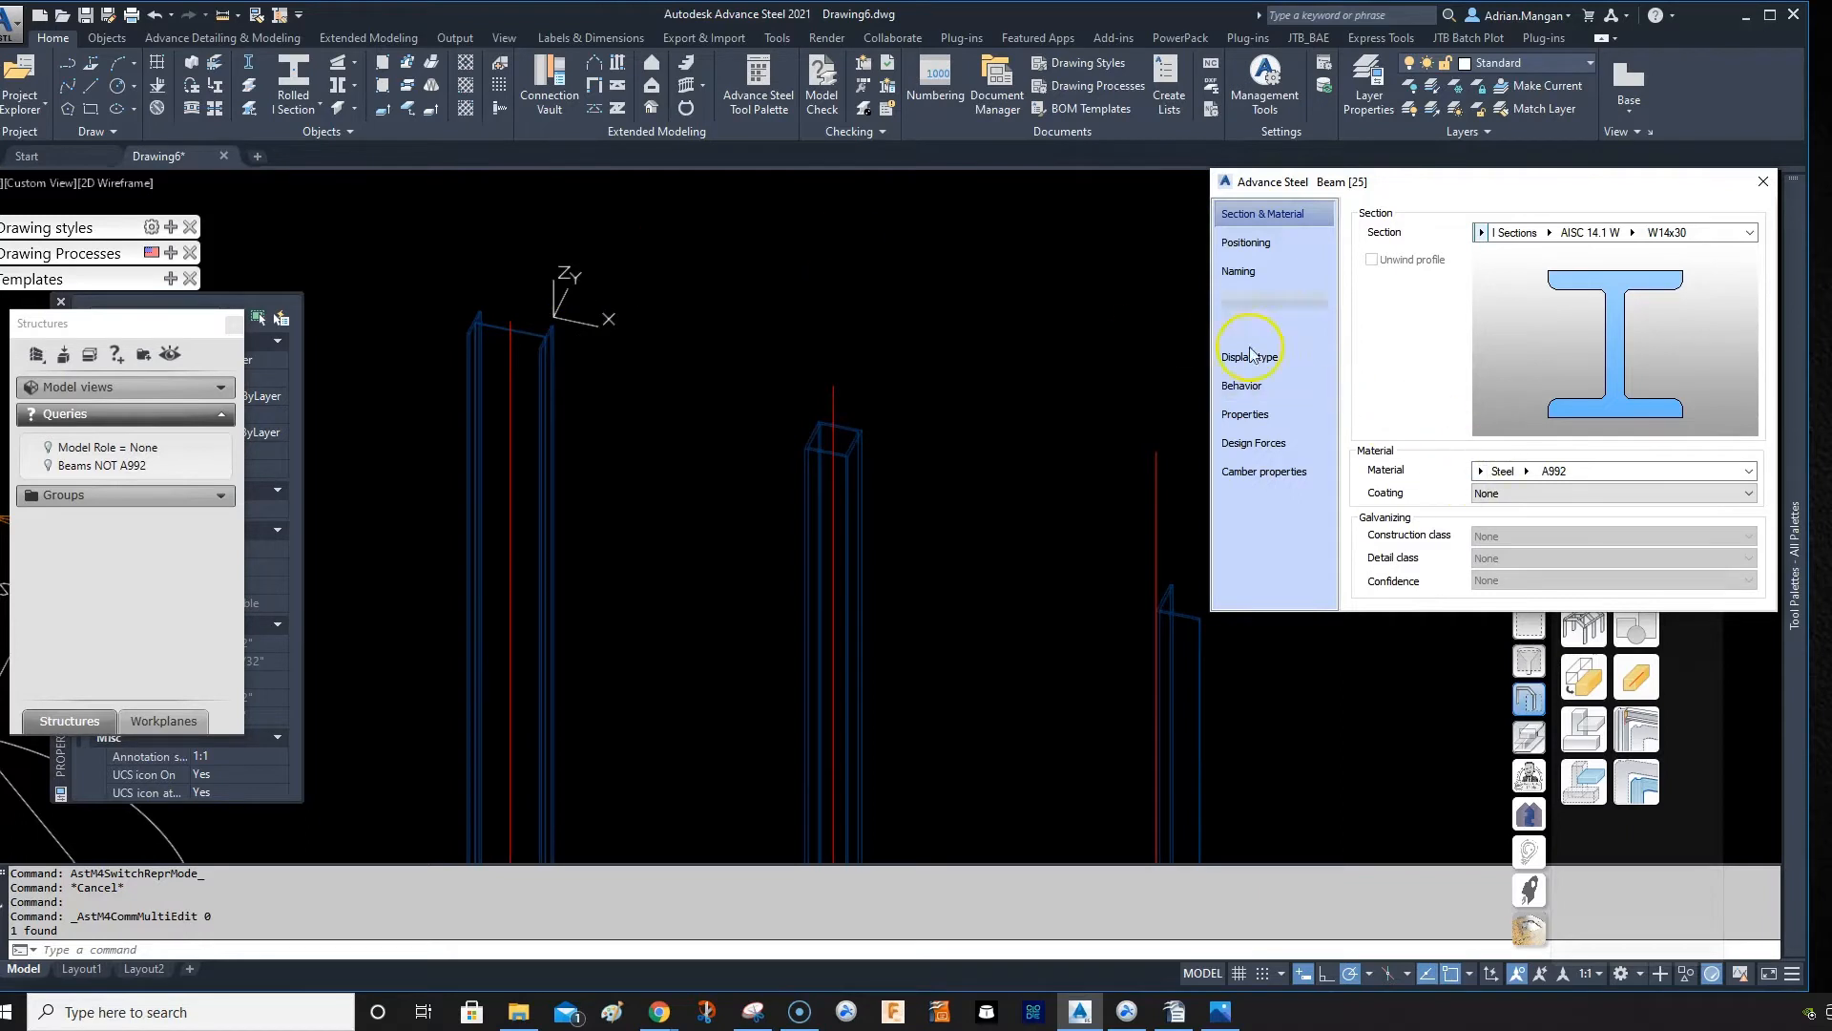
Step: Set the W14x30 column's display type to Features in its Positioning settings
left_click(1246, 241)
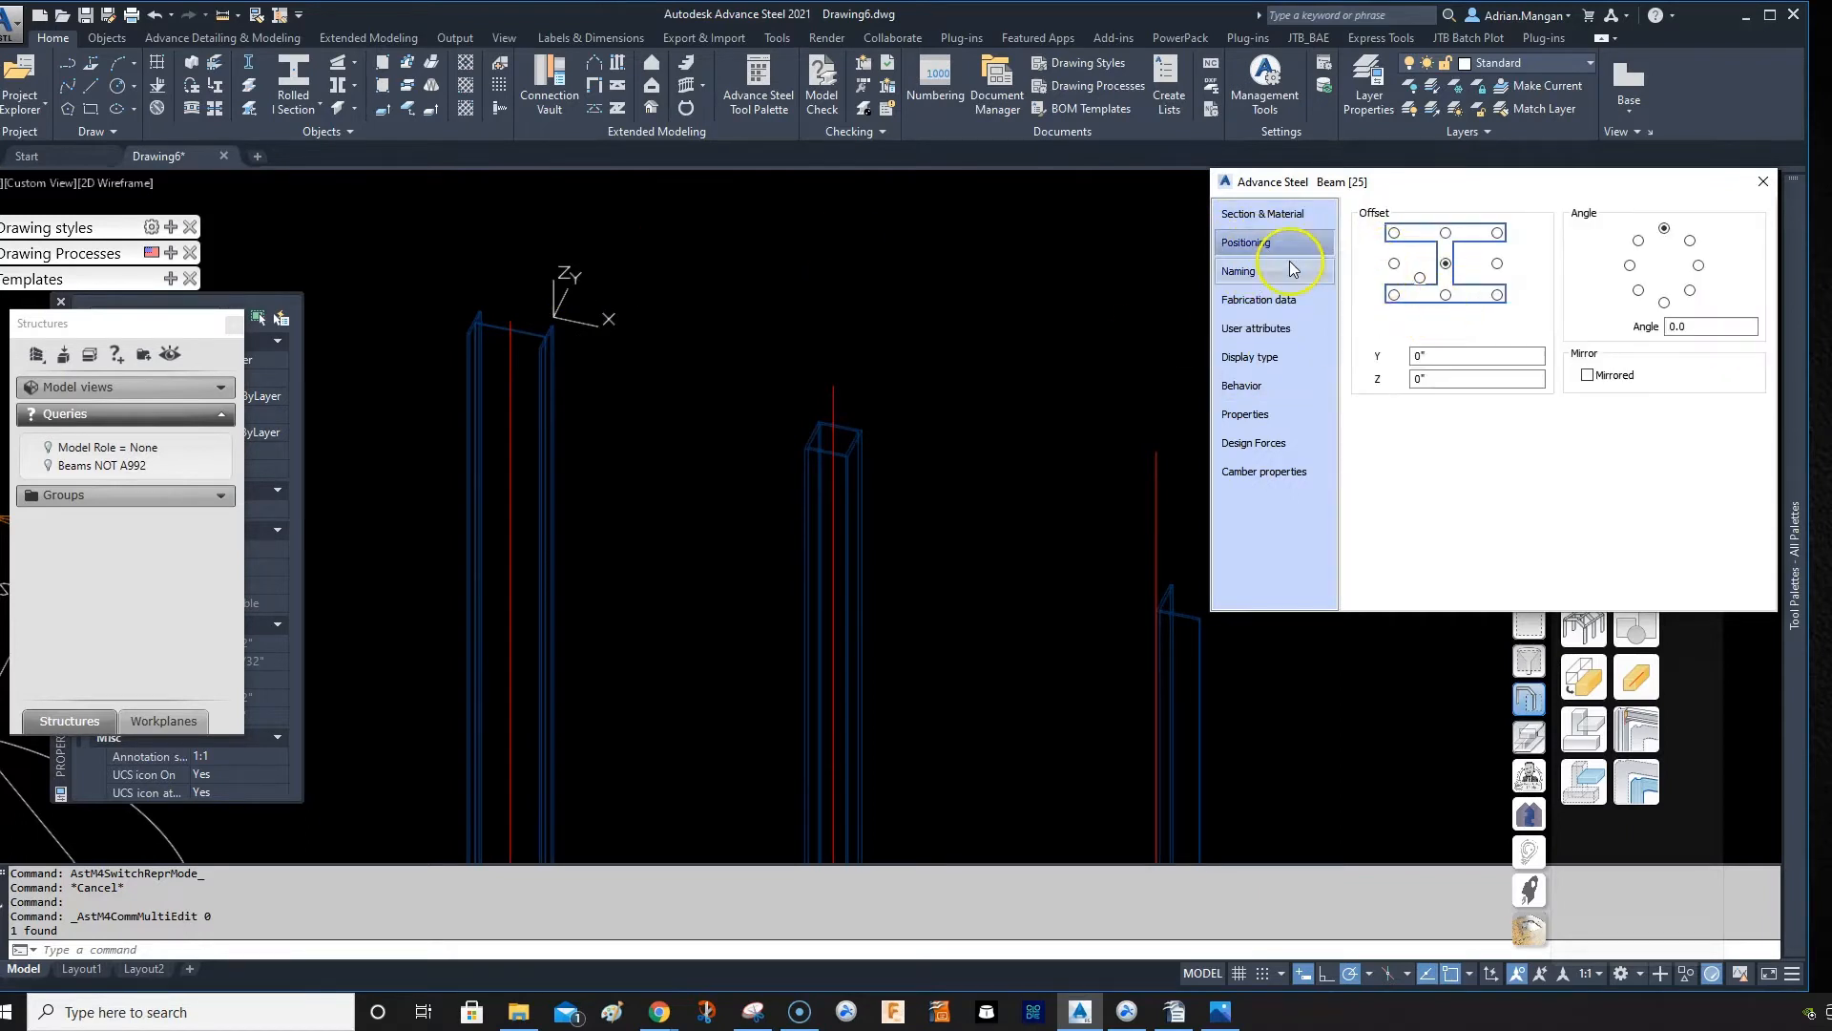
left_click(1249, 356)
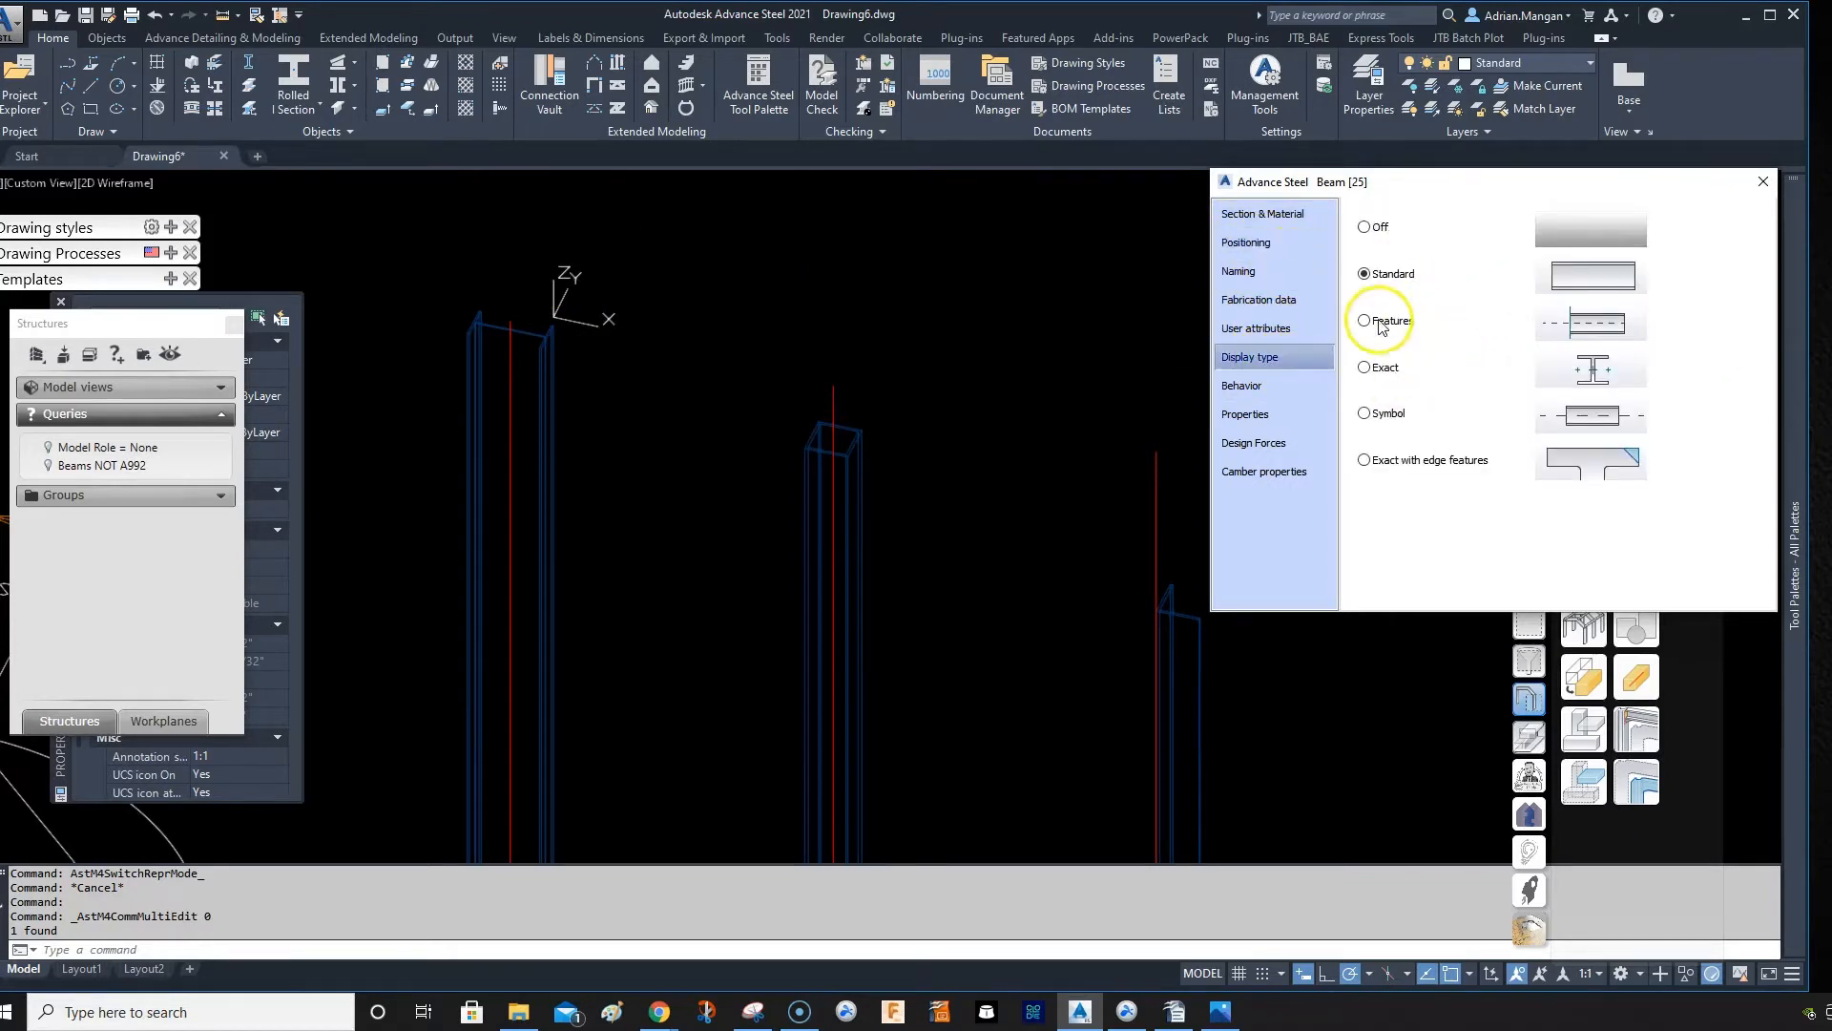
left_click(1363, 321)
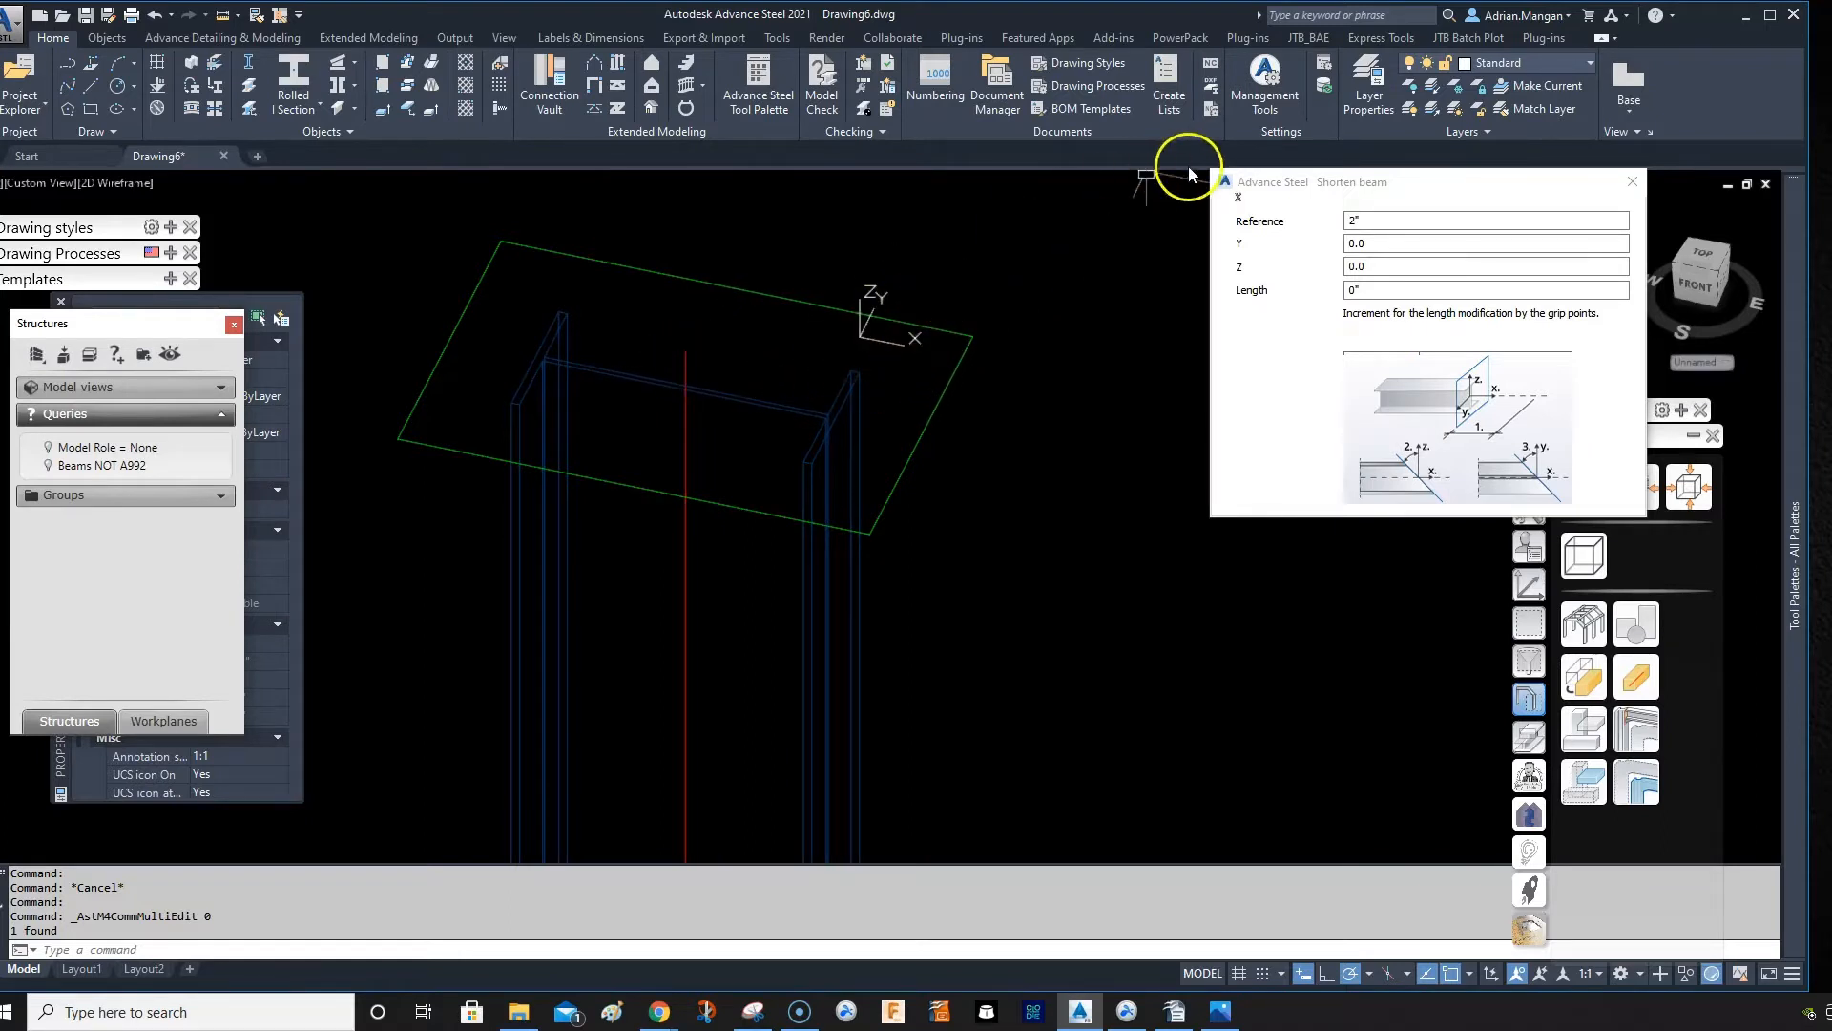
Step: Close the Shorten beam dialog, keeping the shortening feature on the column top
left_click(1631, 182)
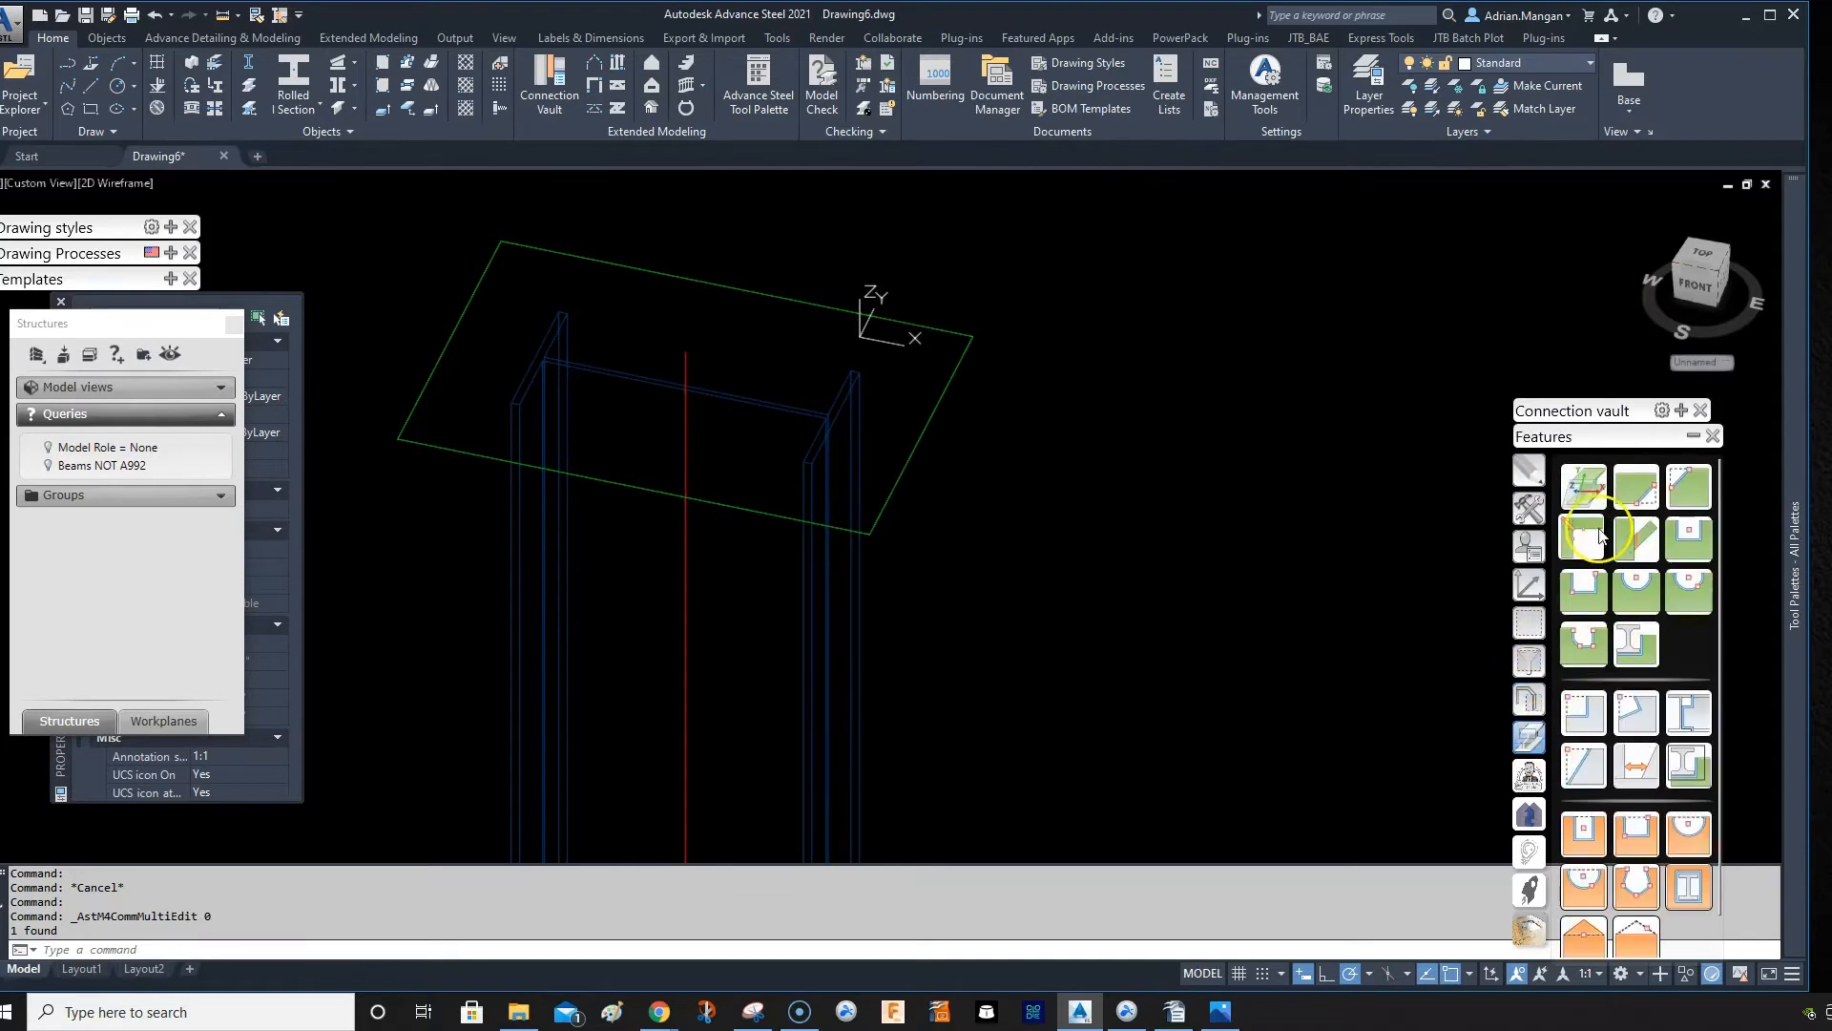
mouse_move(857, 409)
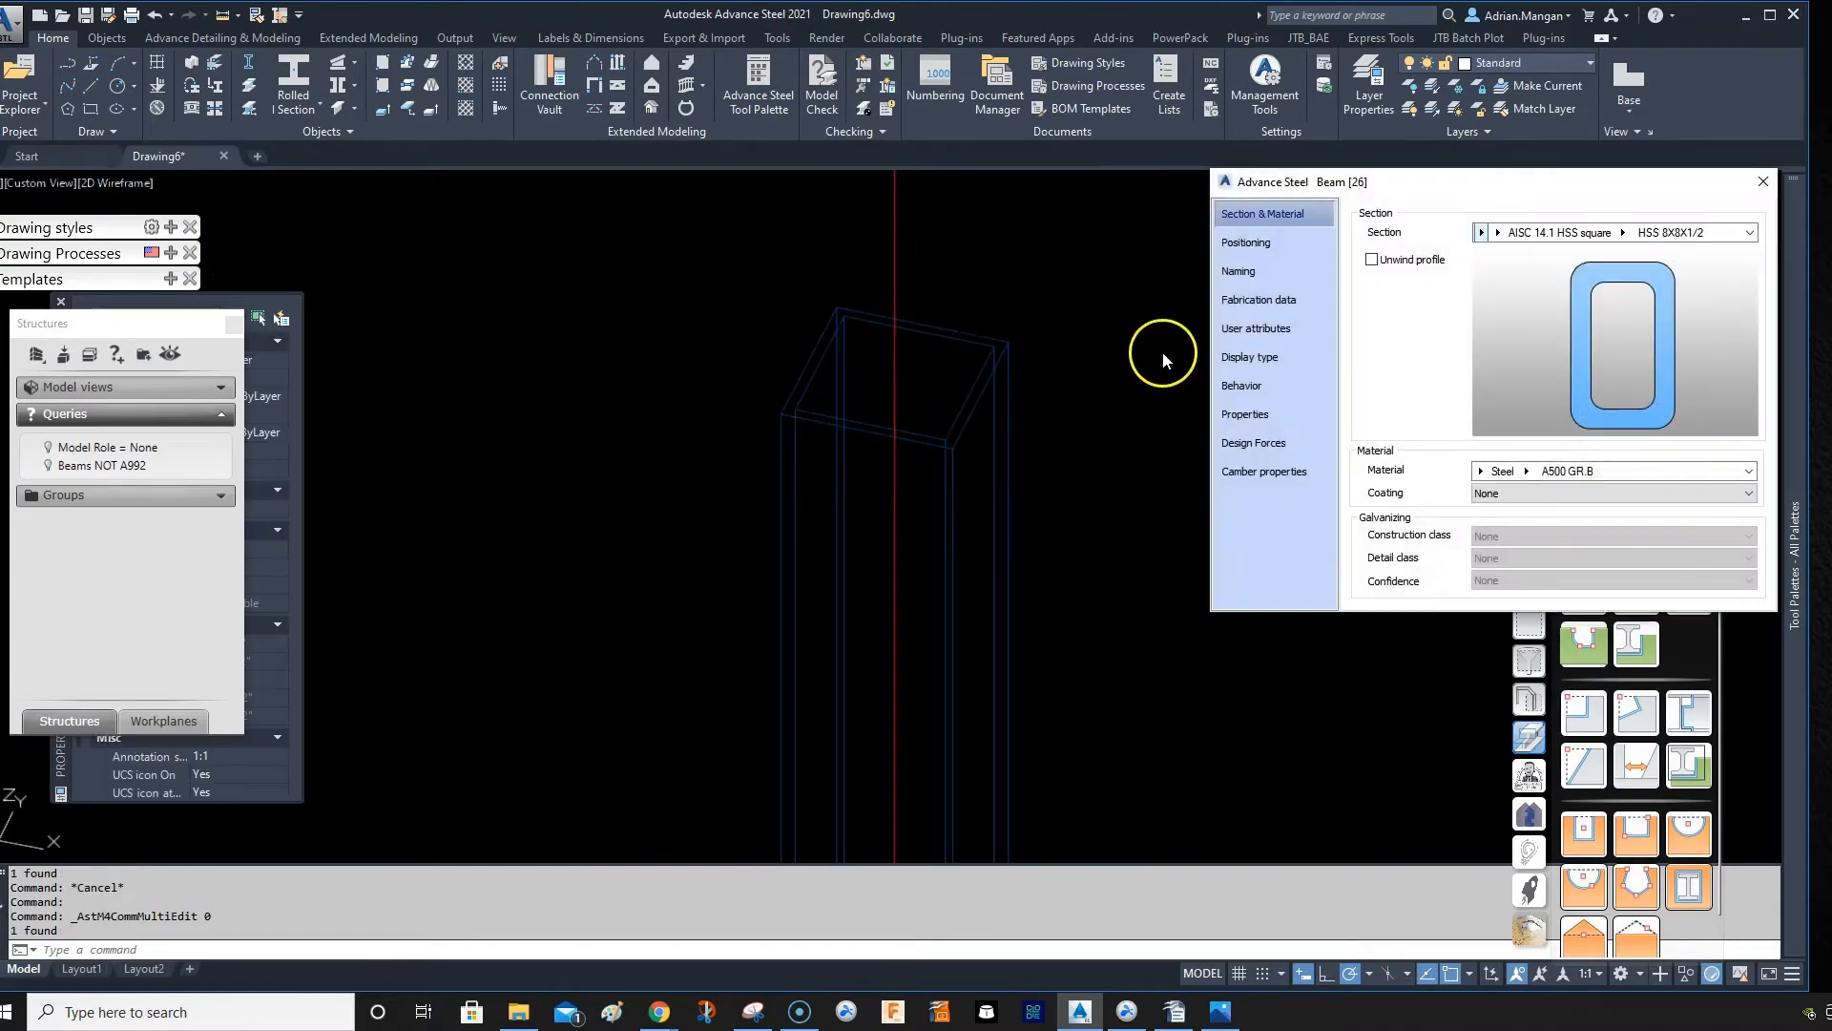
Step: Try Exact with edge features, Standard, Features and Symbol displays on the HSS 8x8x1/2 column, then close
left_click(1249, 356)
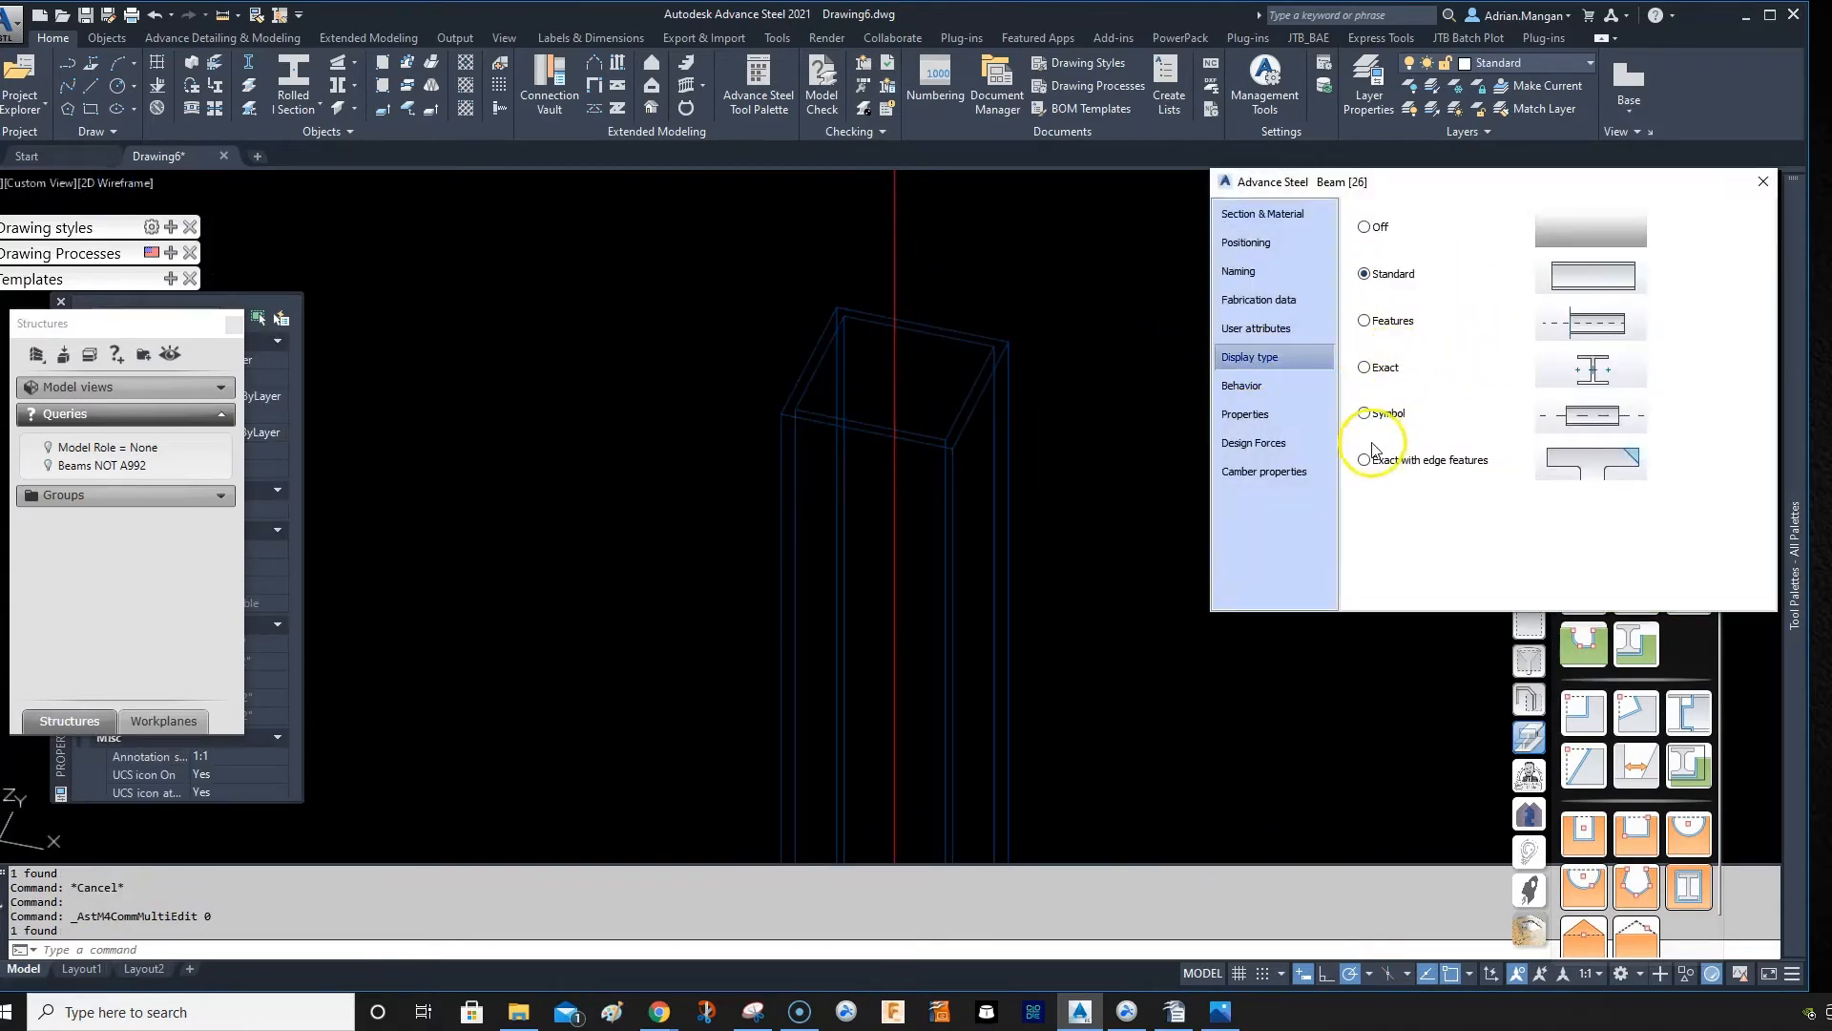
left_click(1364, 459)
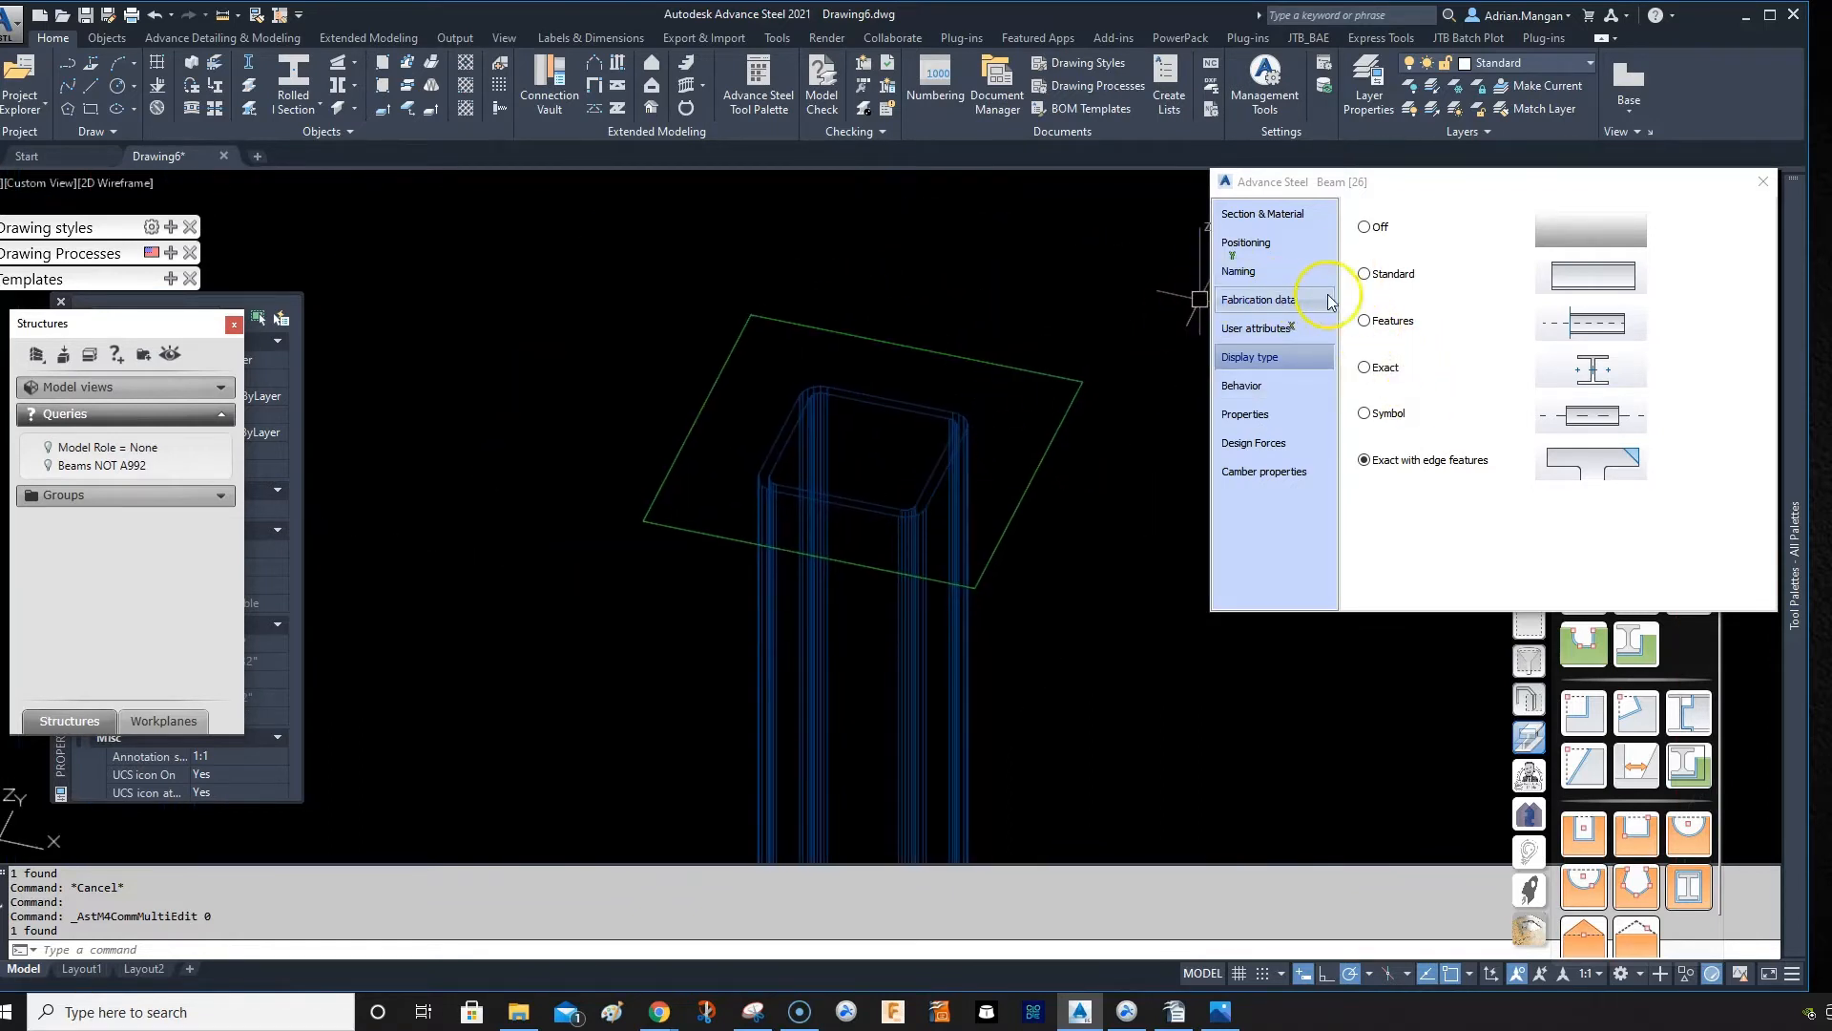
left_click(1362, 273)
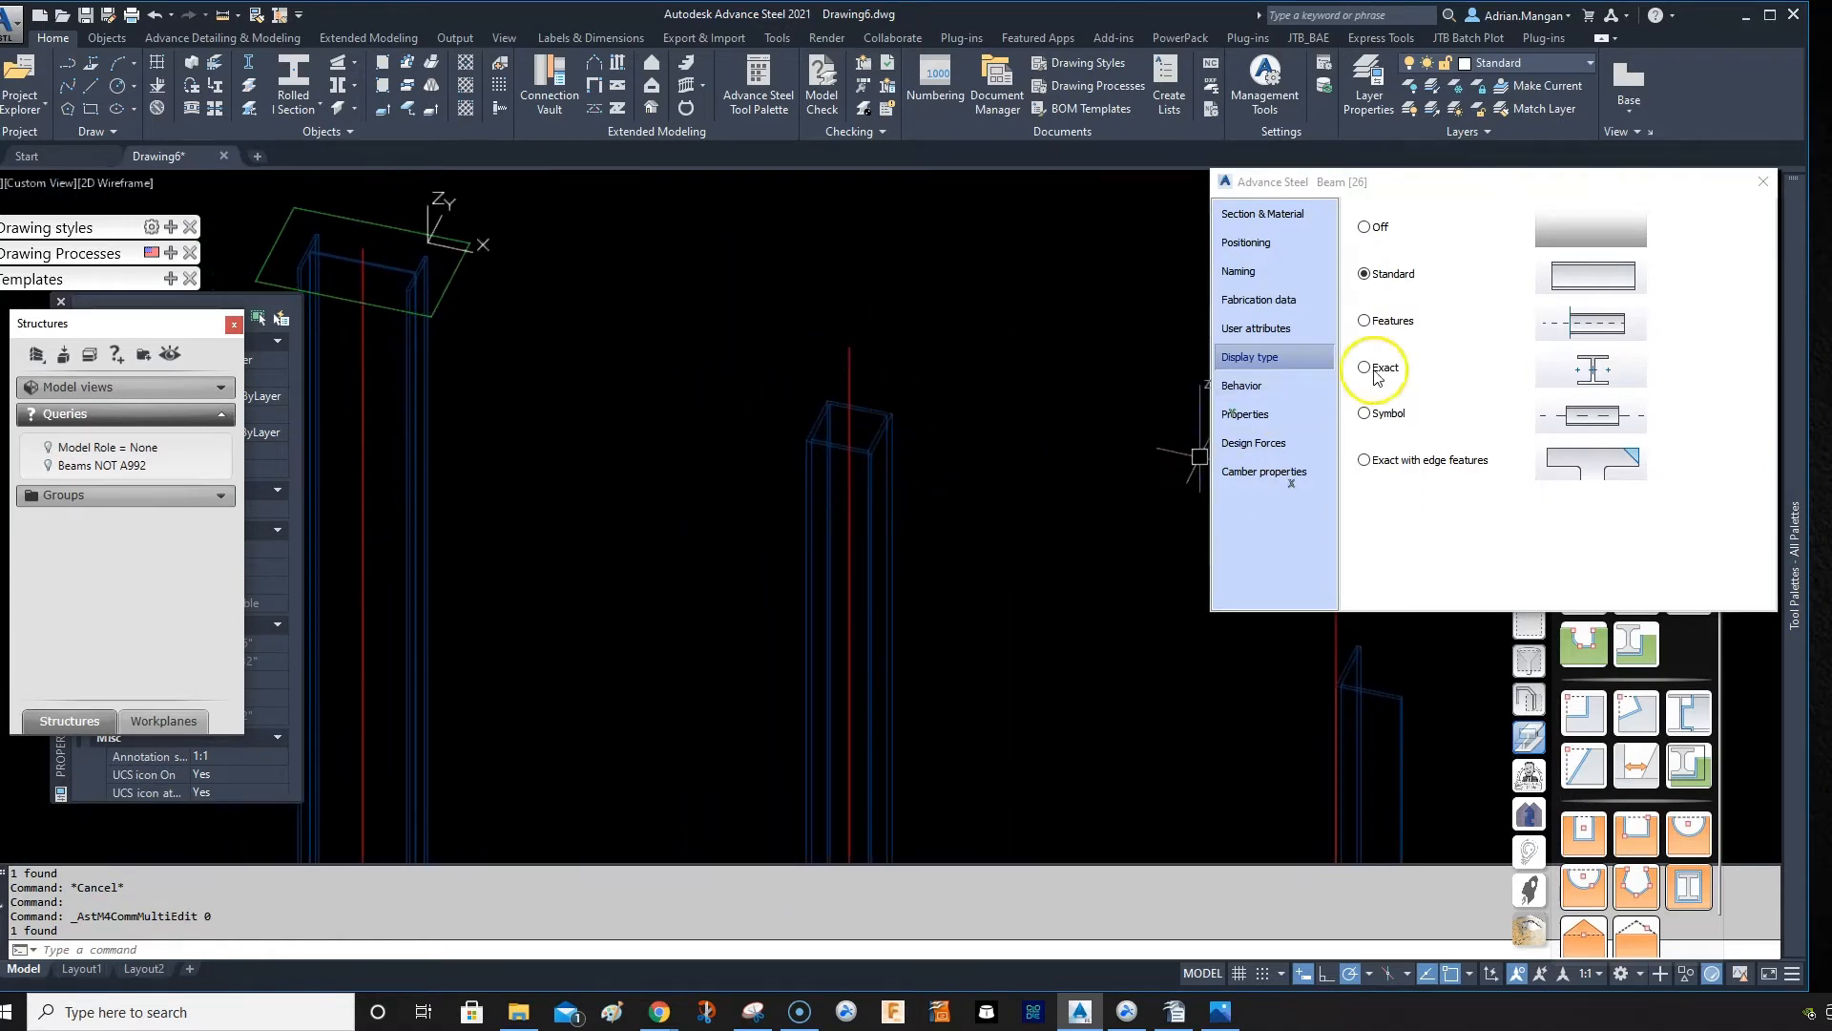
left_click(1363, 321)
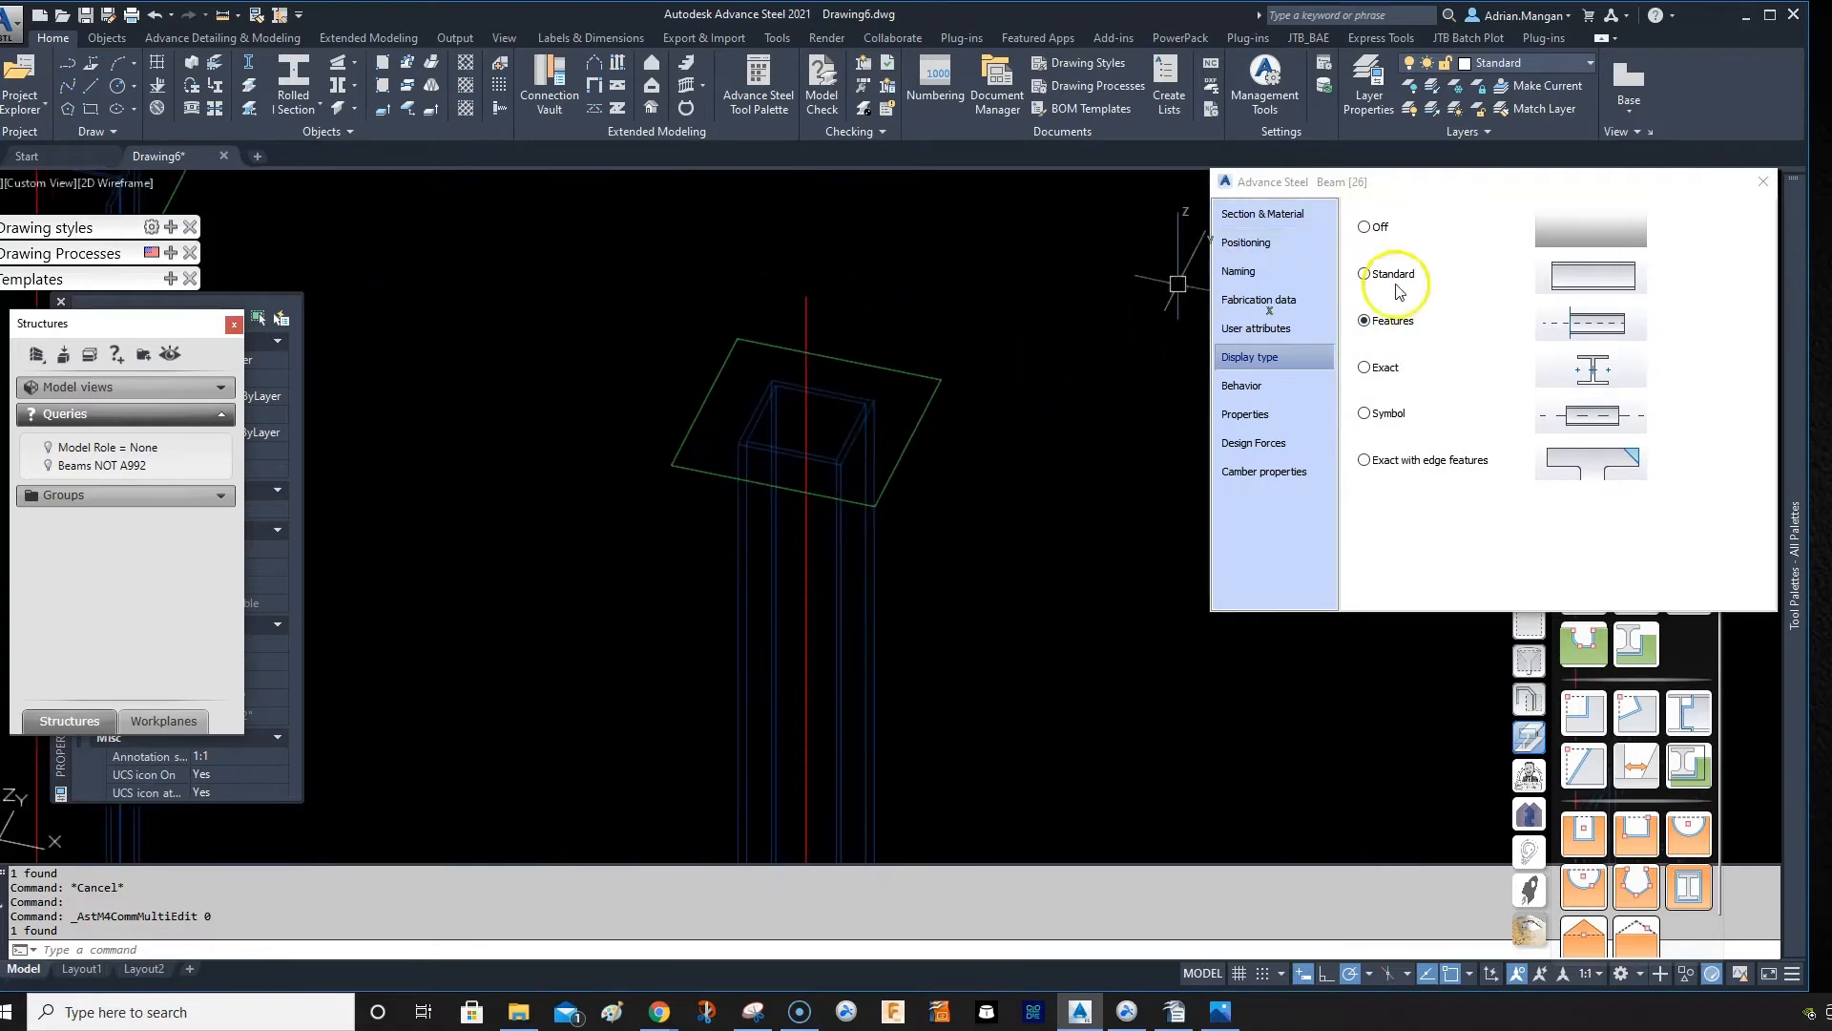
left_click(1364, 459)
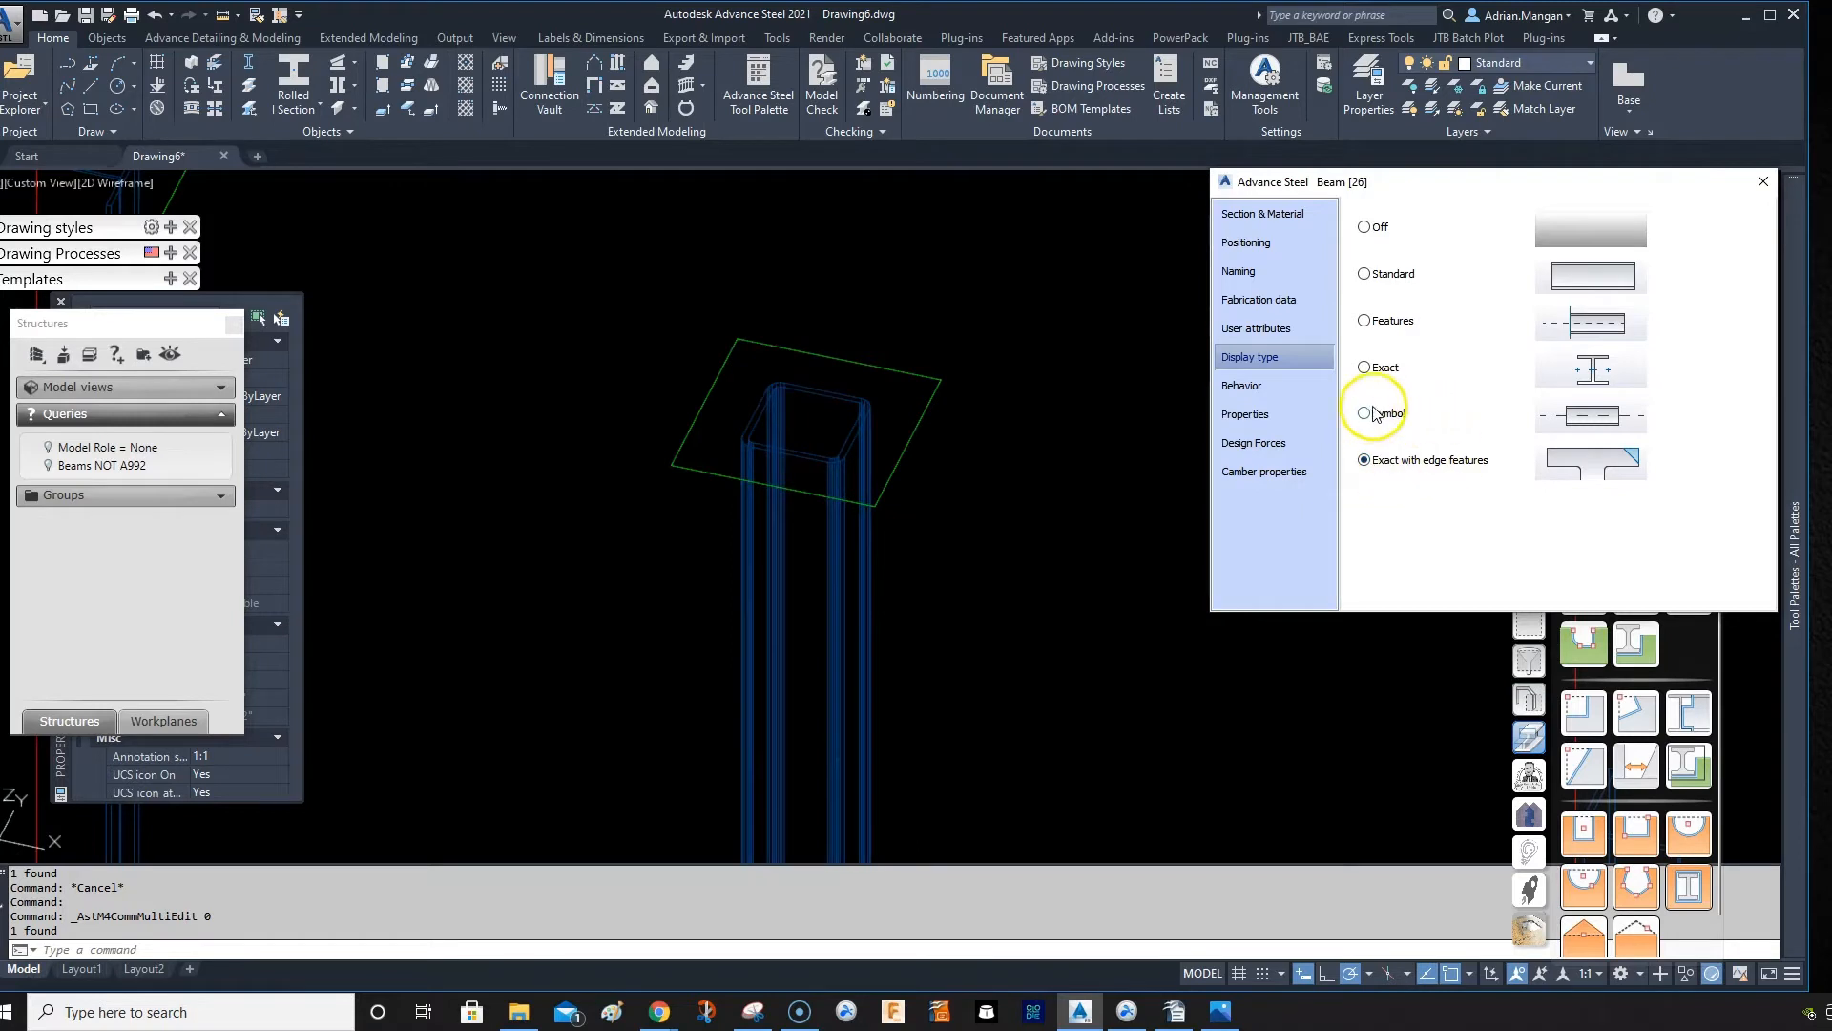
left_click(1363, 412)
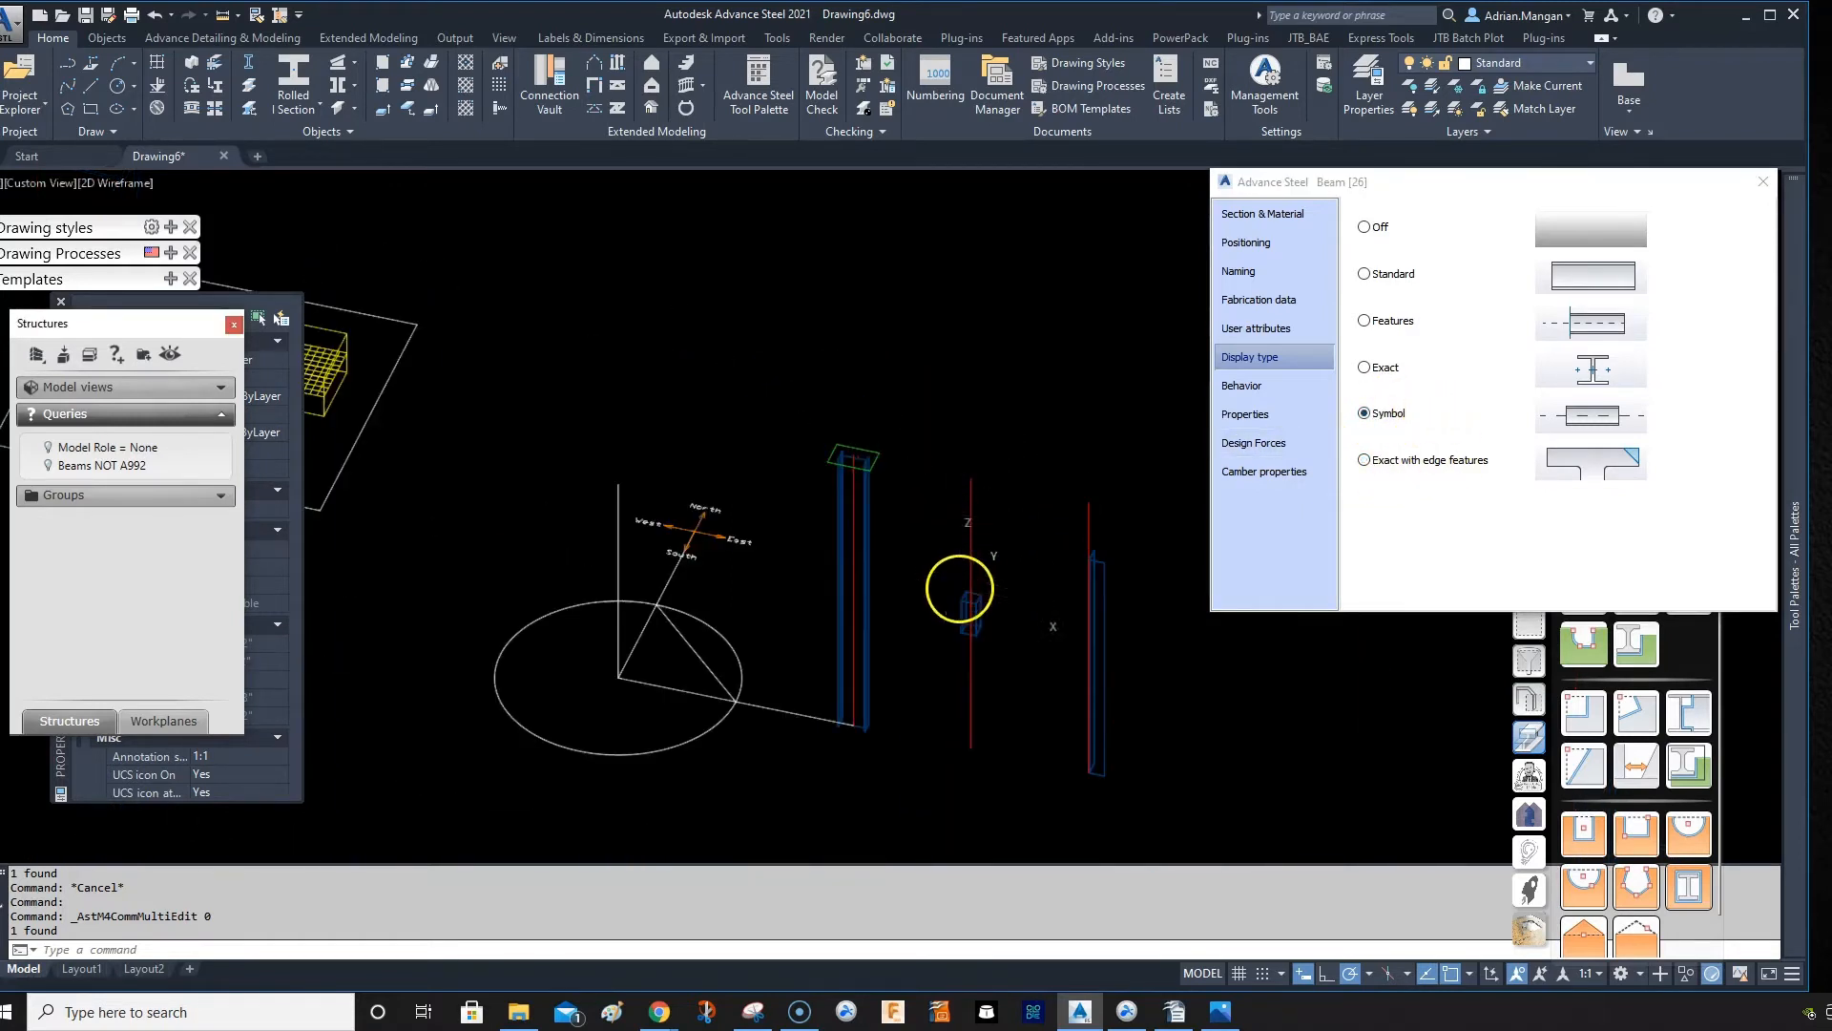
left_click(1363, 366)
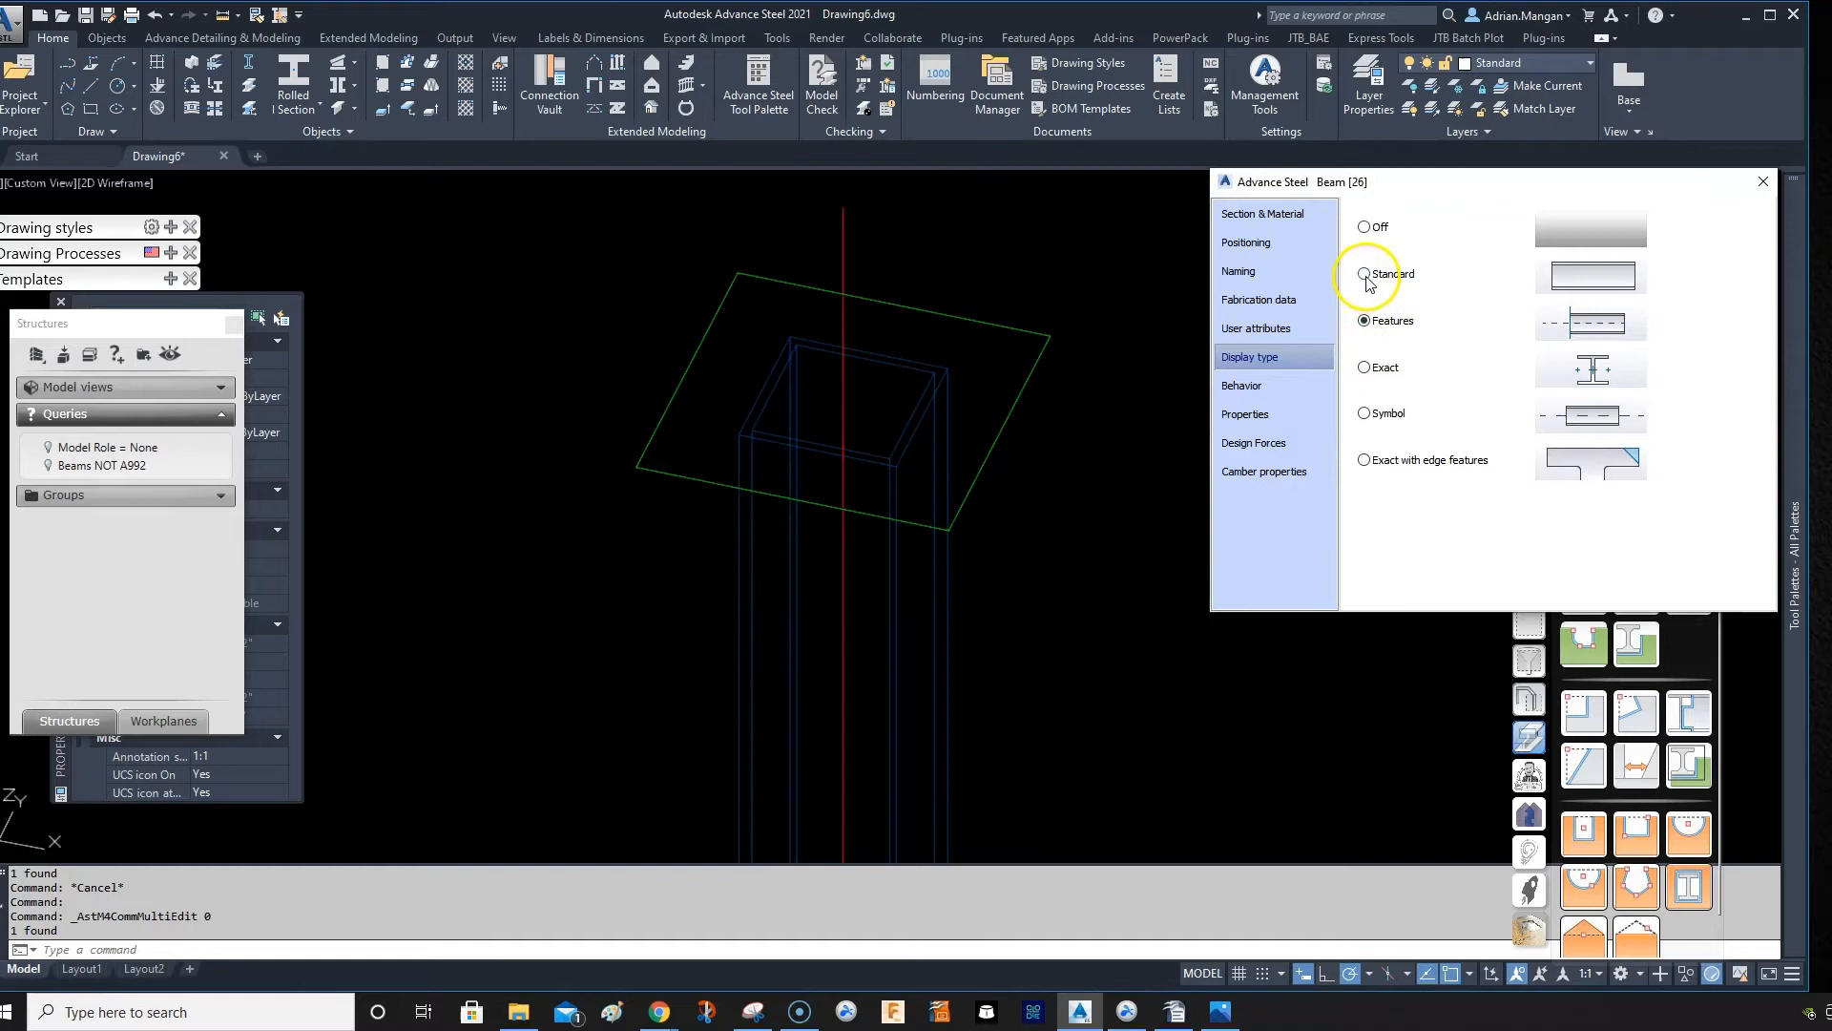
left_click(1762, 181)
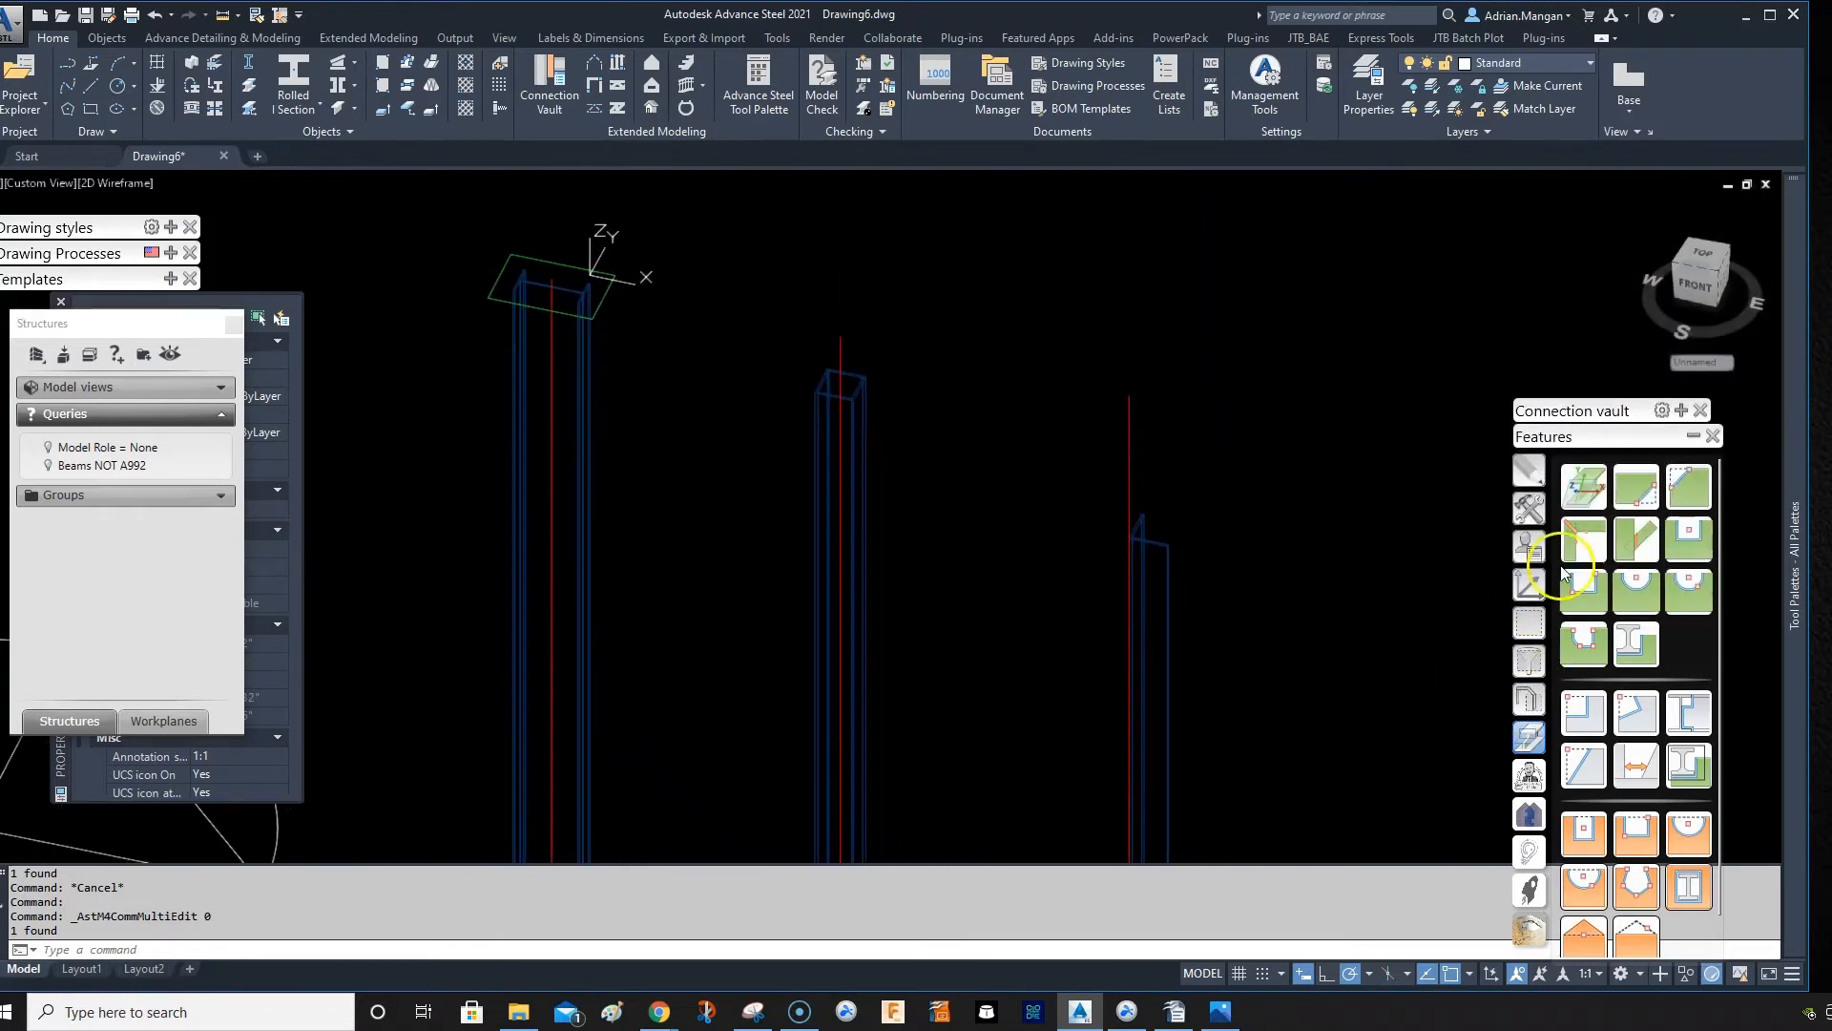
mouse_move(1536, 713)
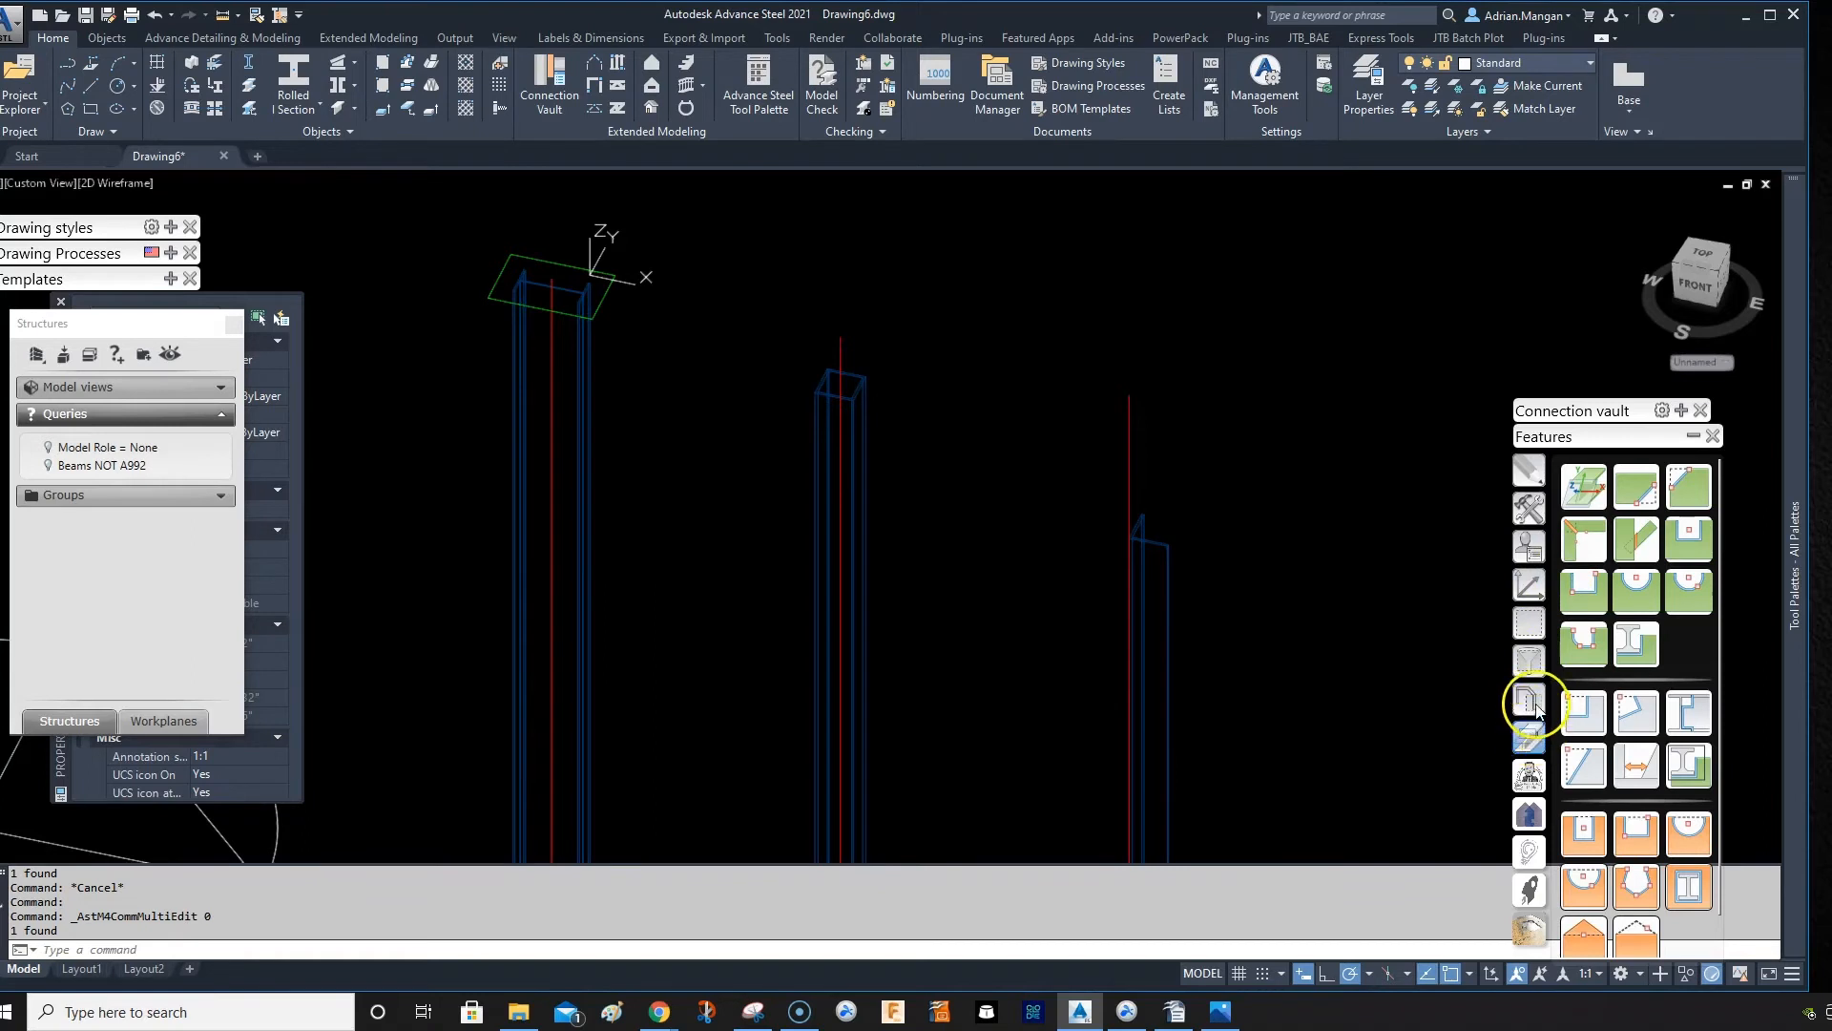
Step: From Quick views, cycle the selected column's presentation types, then switch back to standard presentation
left_click(1528, 698)
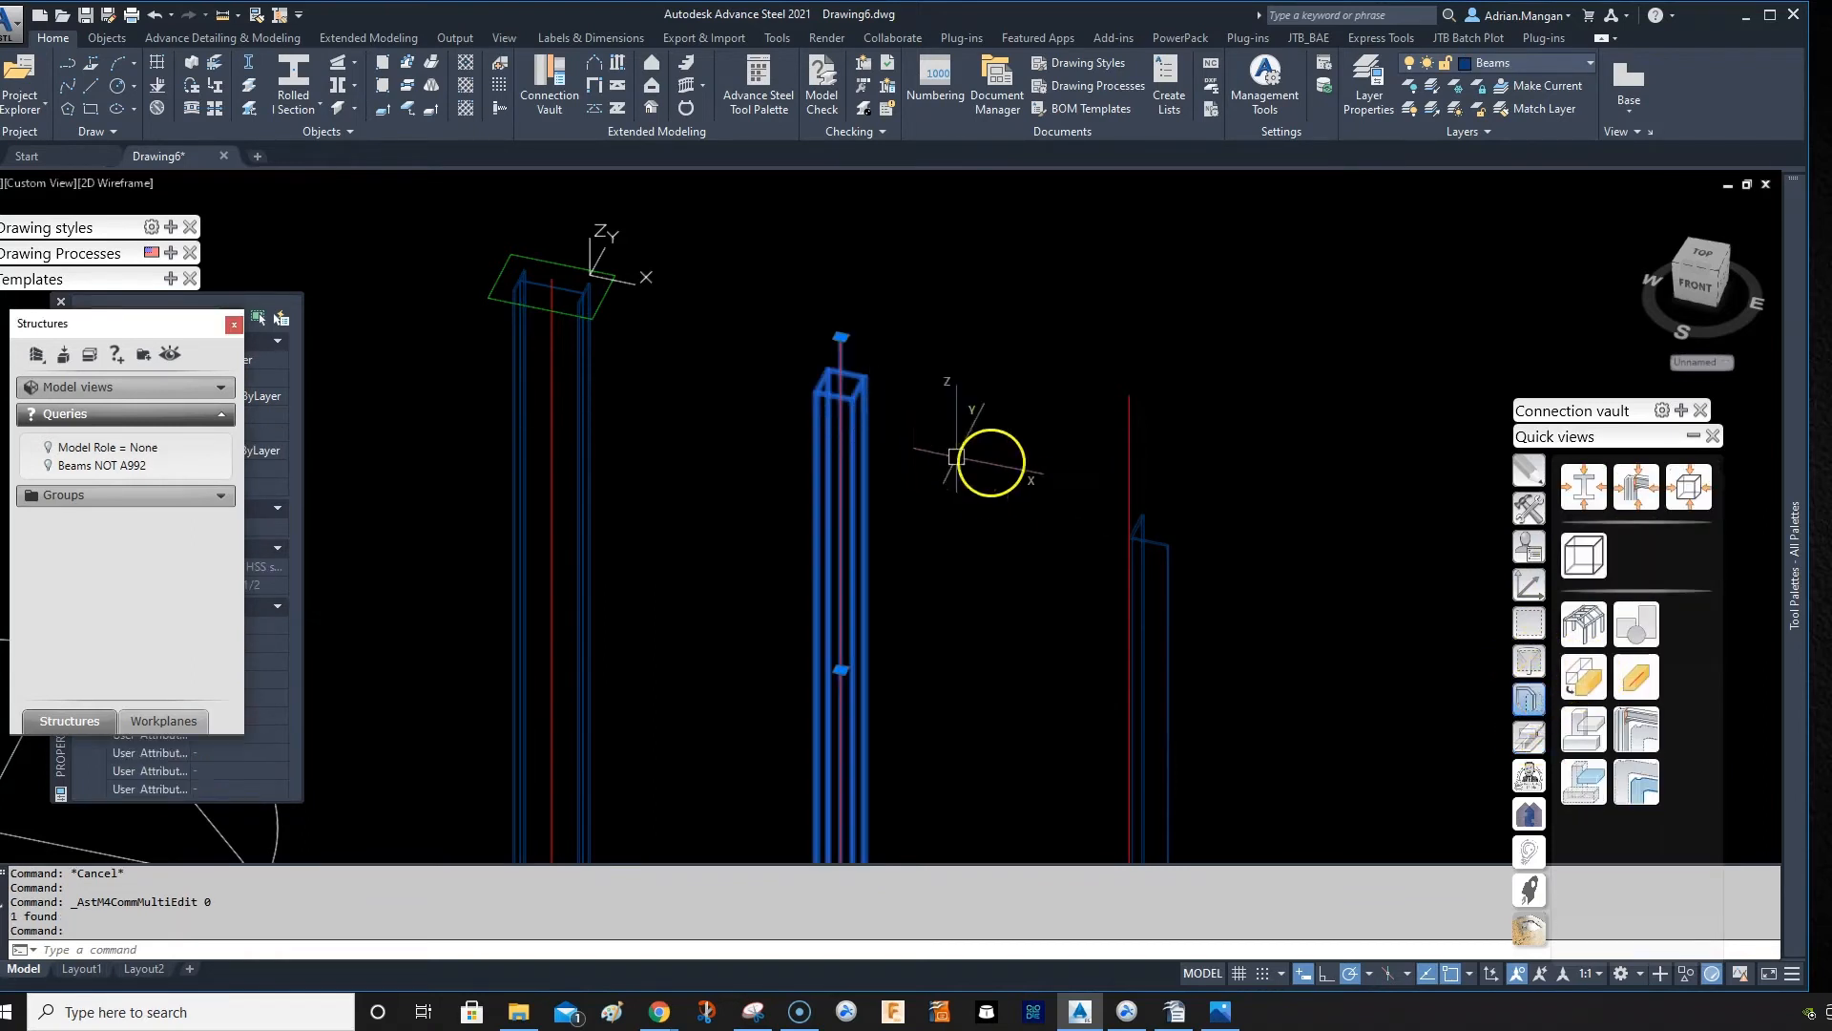
left_click(1583, 675)
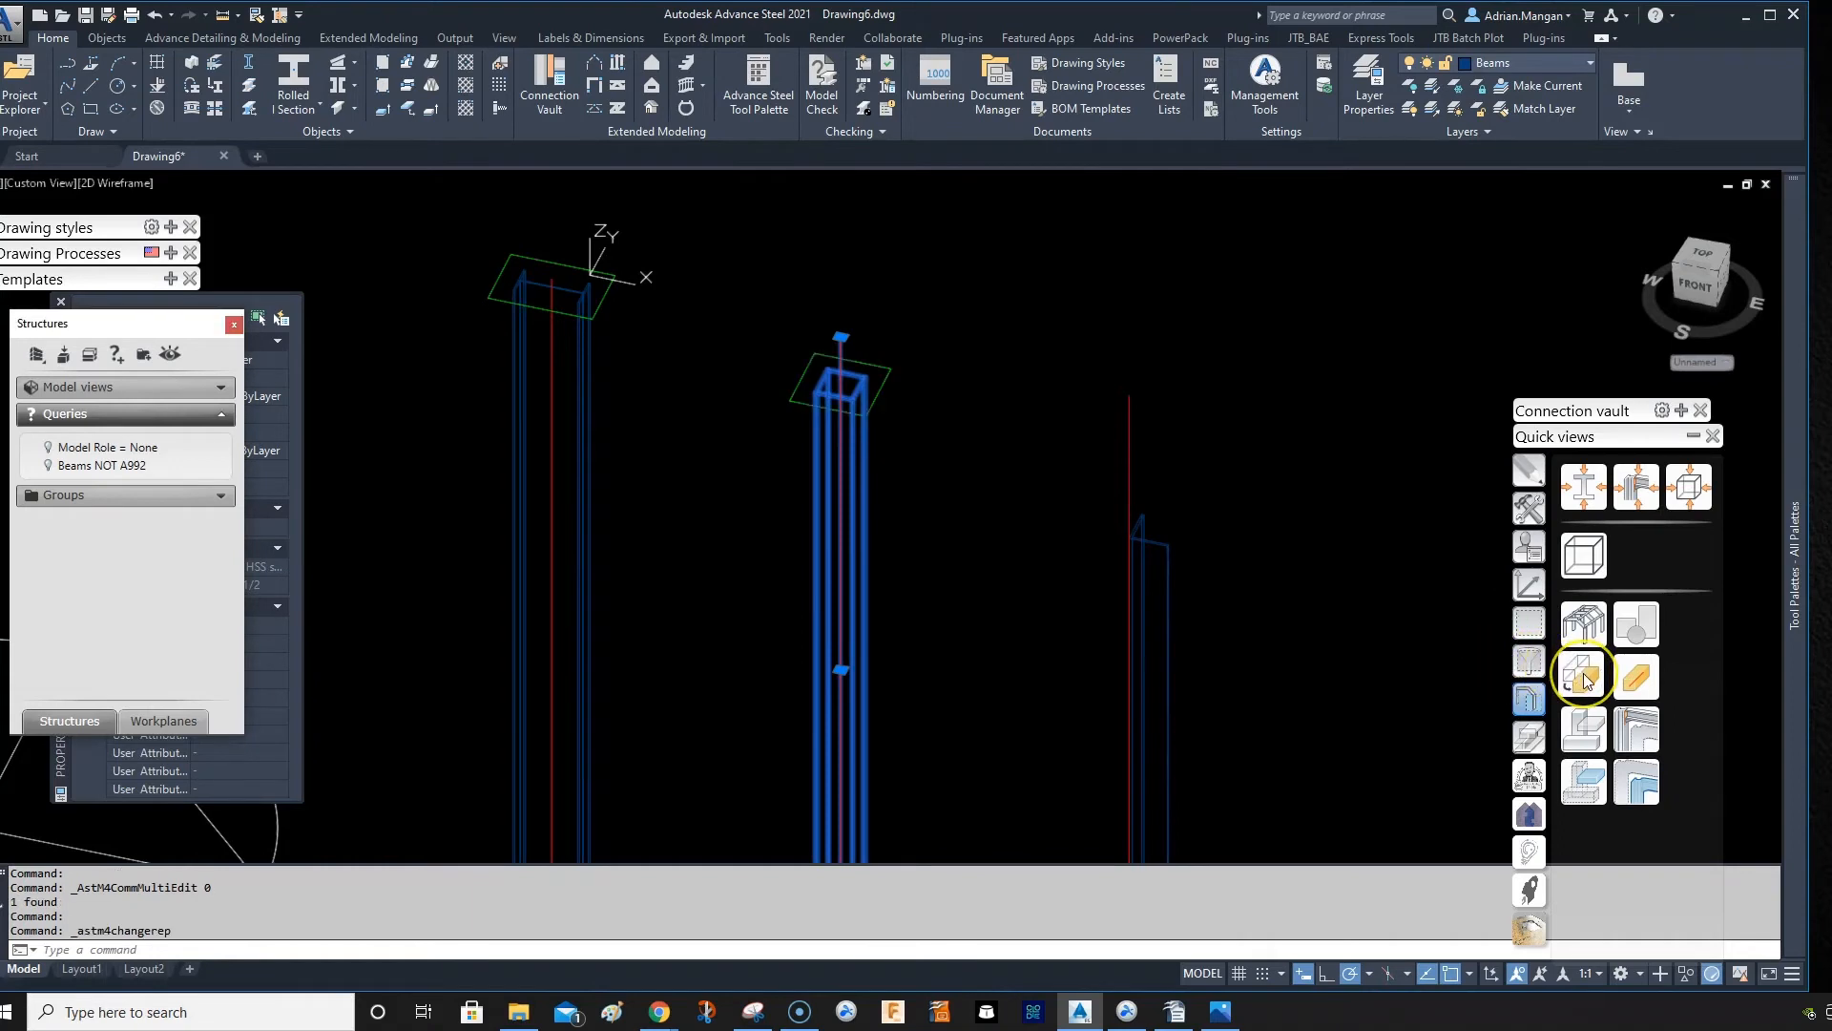
left_click(1581, 676)
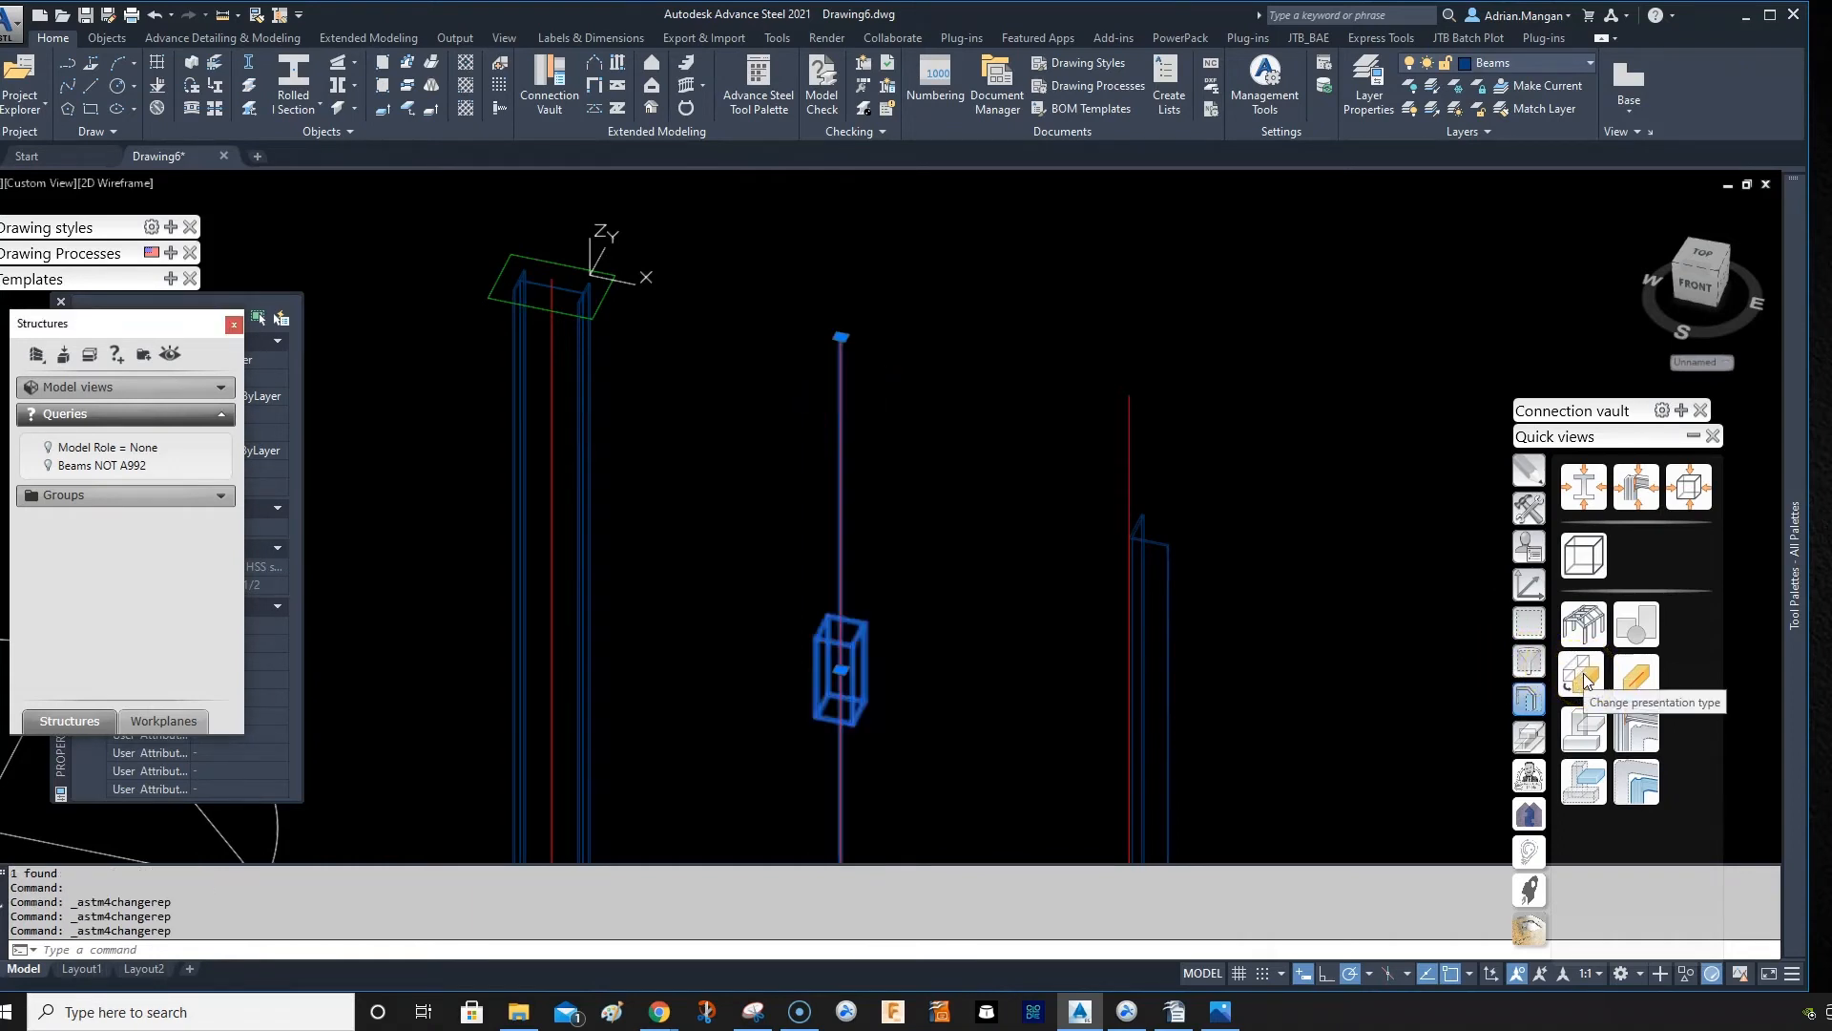
left_click(1583, 676)
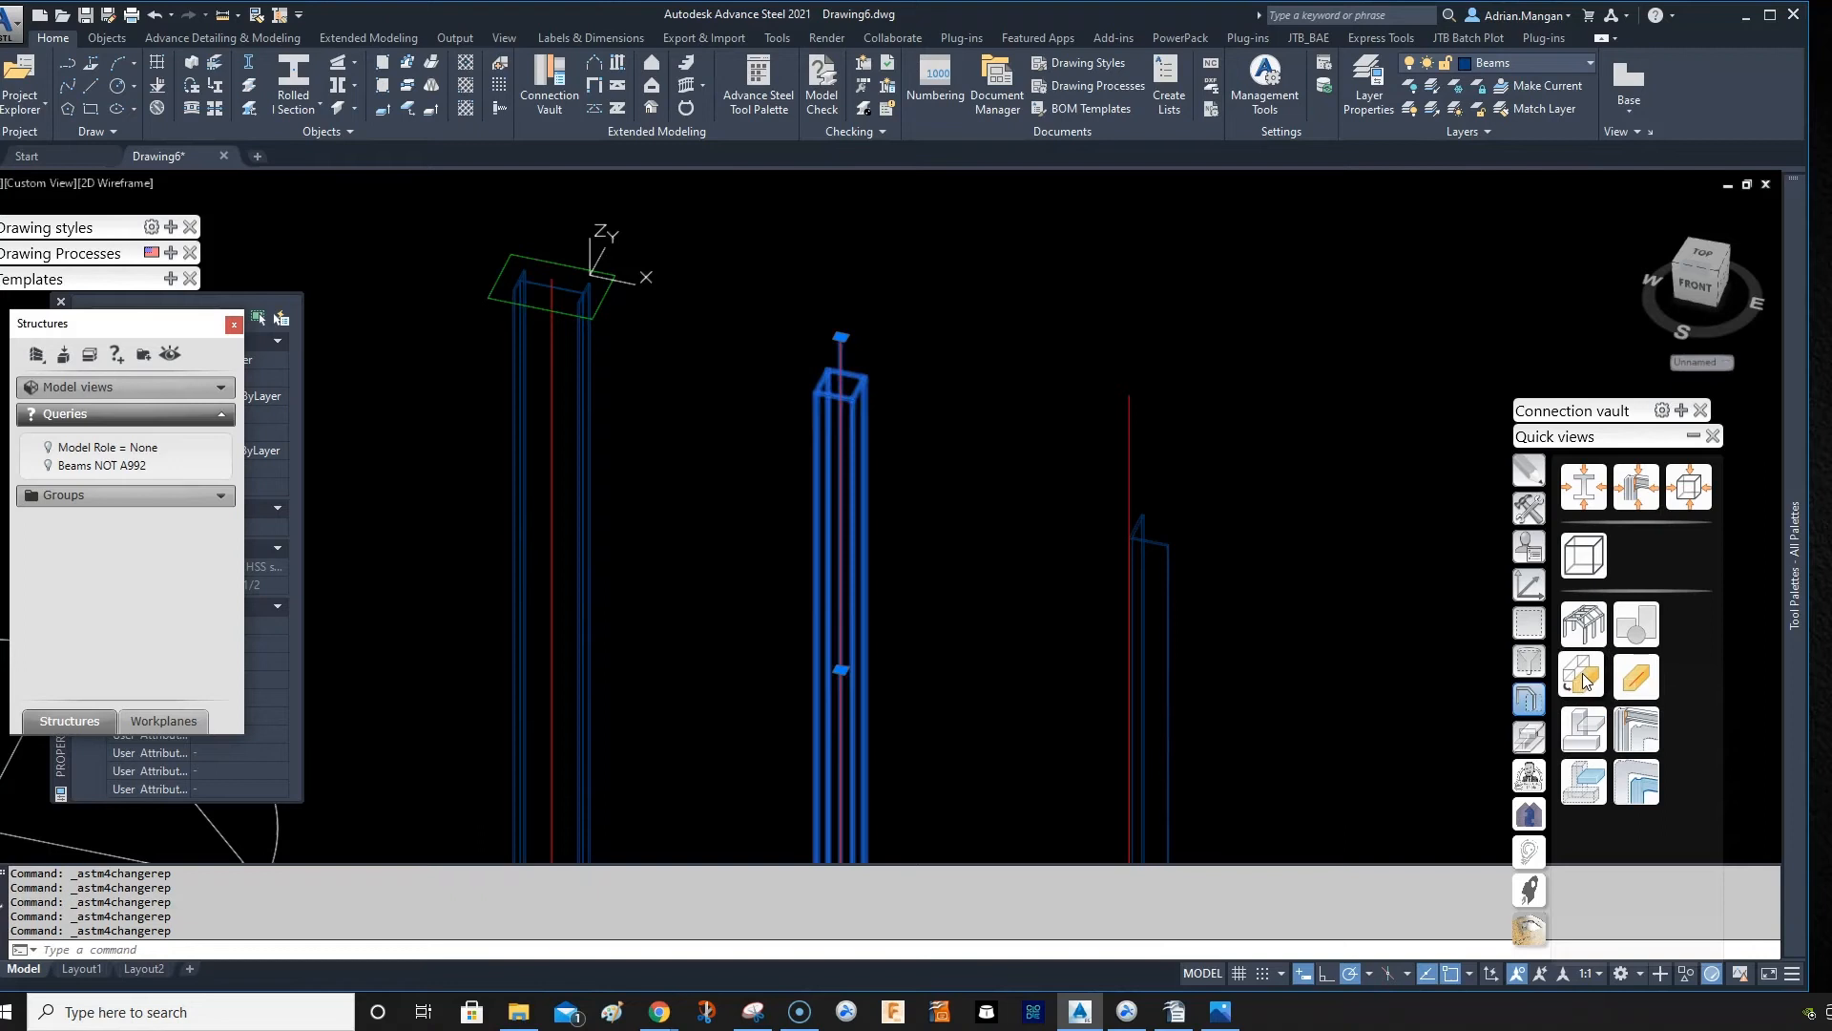
left_click(1087, 421)
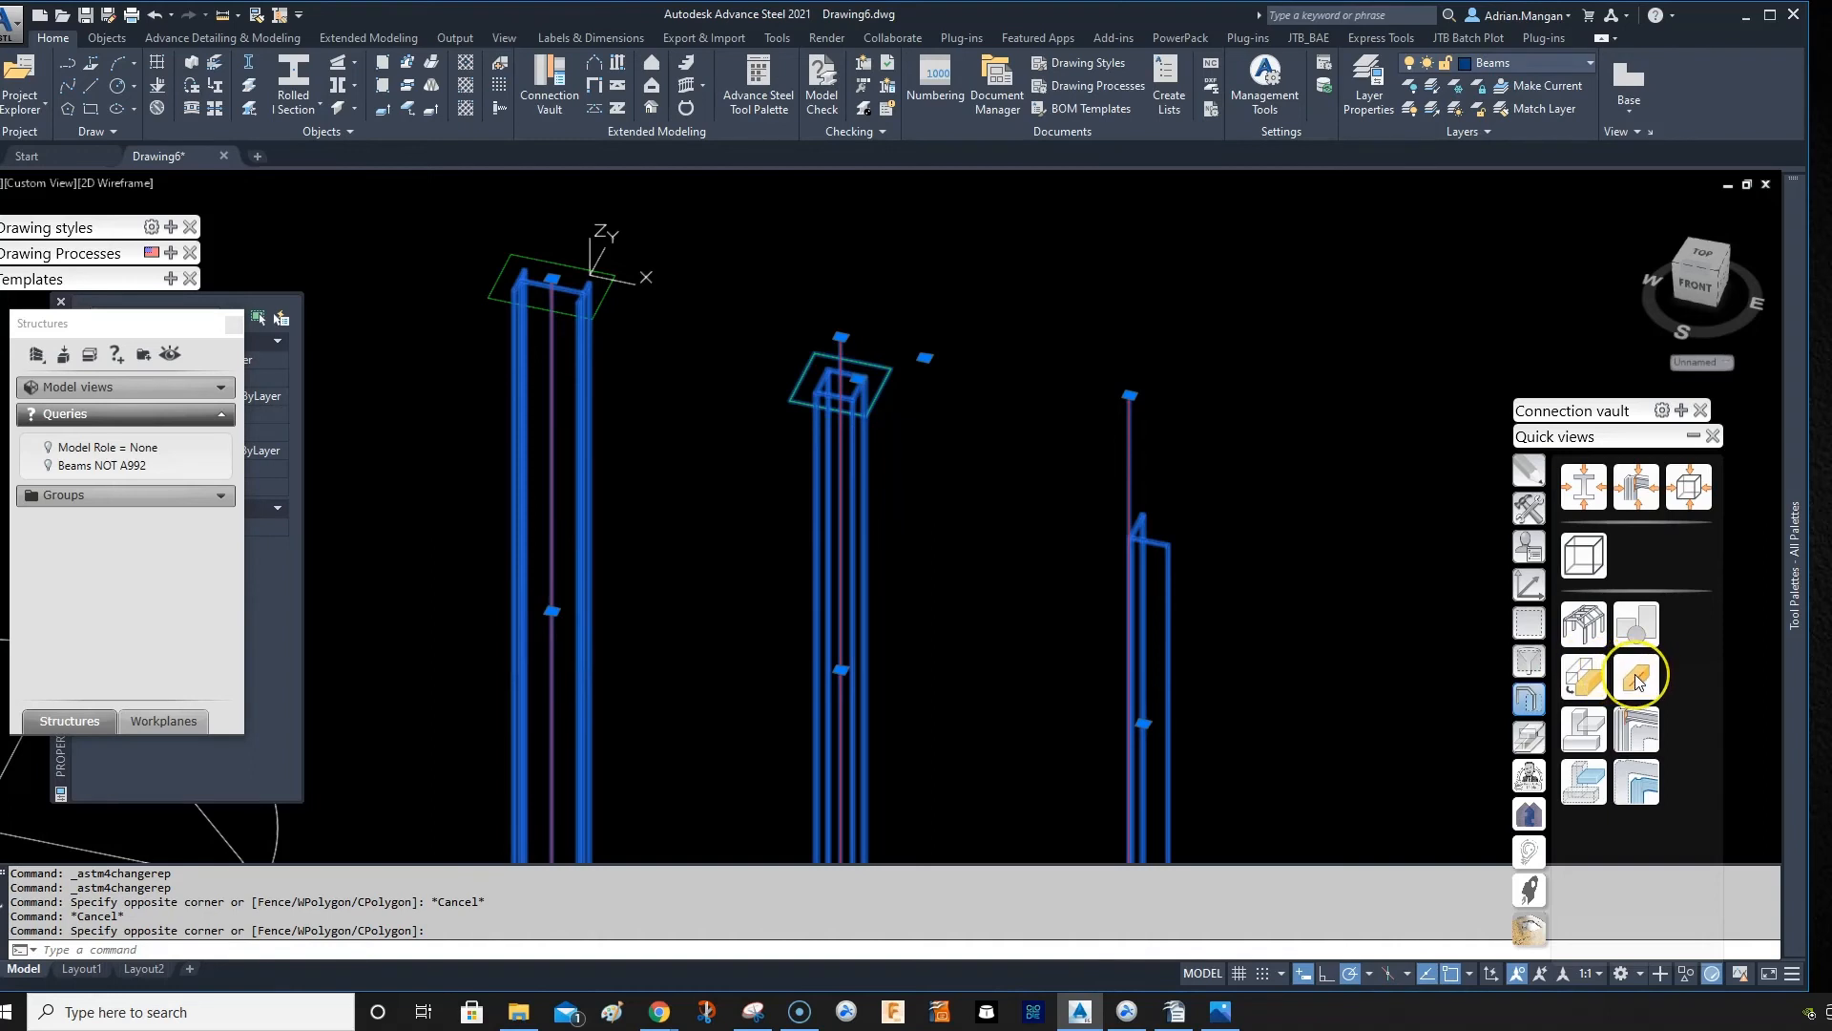
left_click(1635, 676)
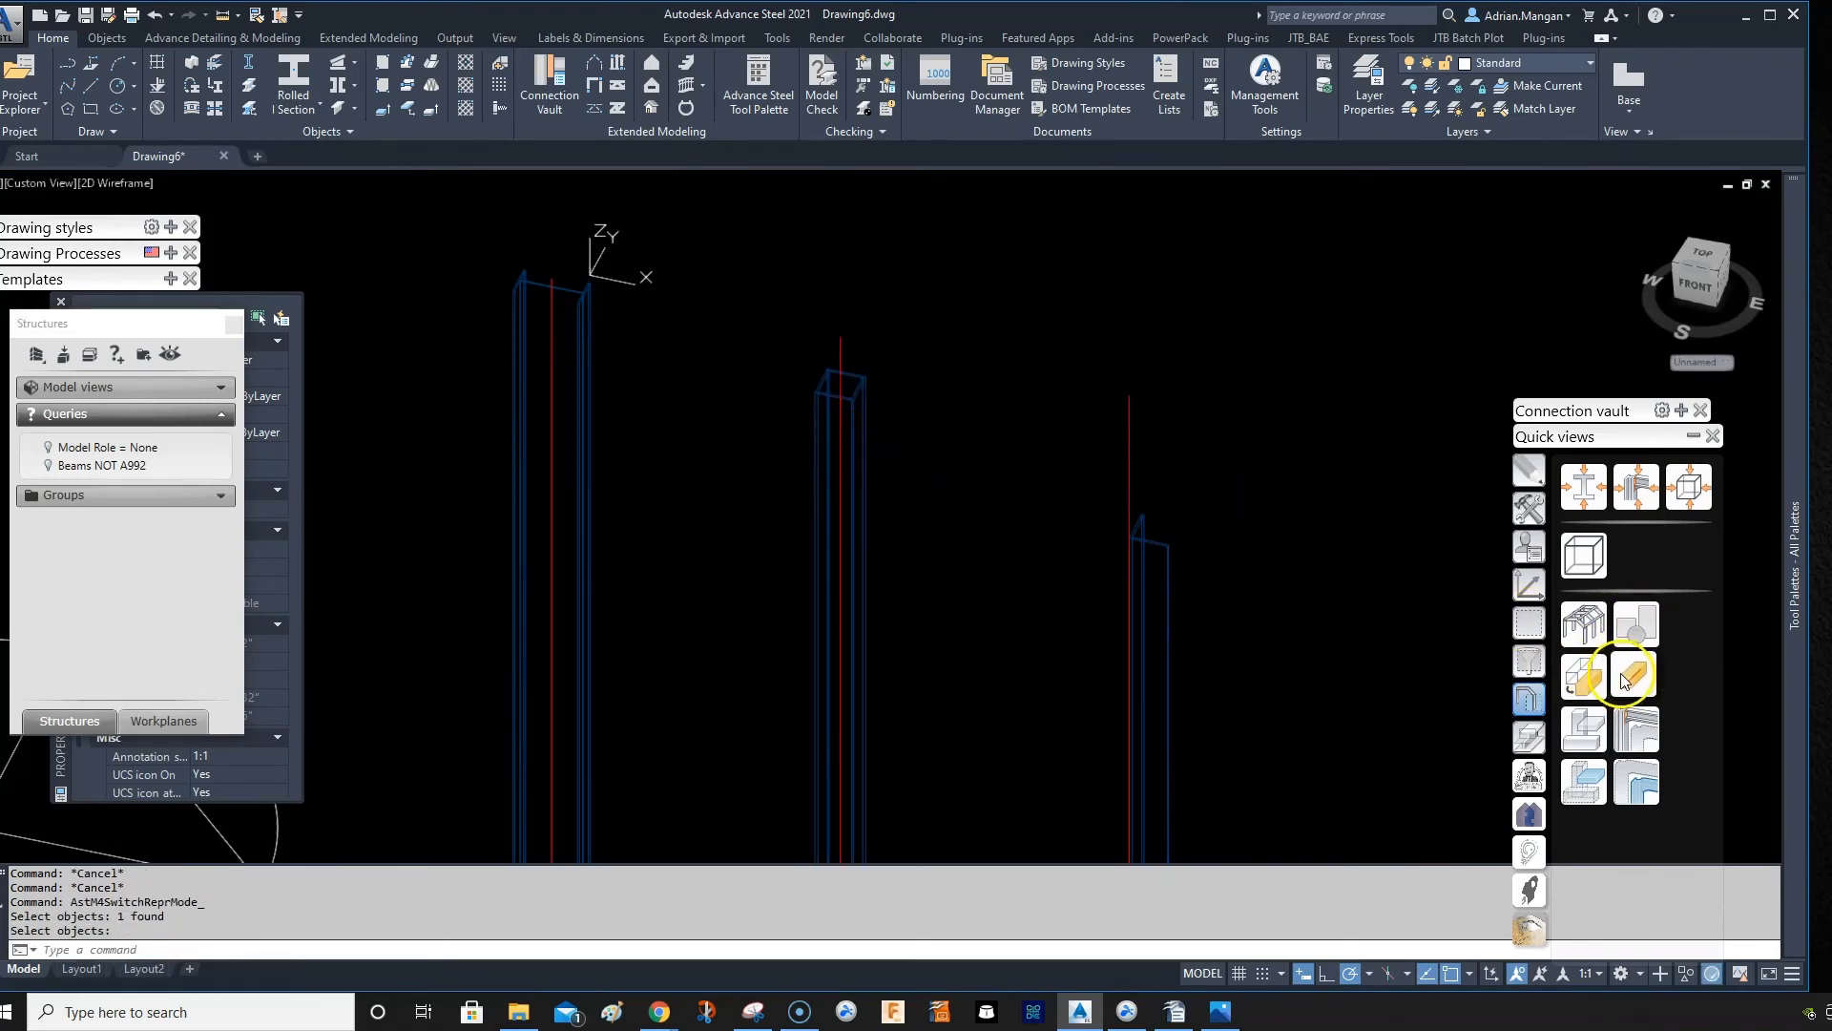
Step: Cycle all three columns through presentation types and return them to standard presentation
left_click(1628, 675)
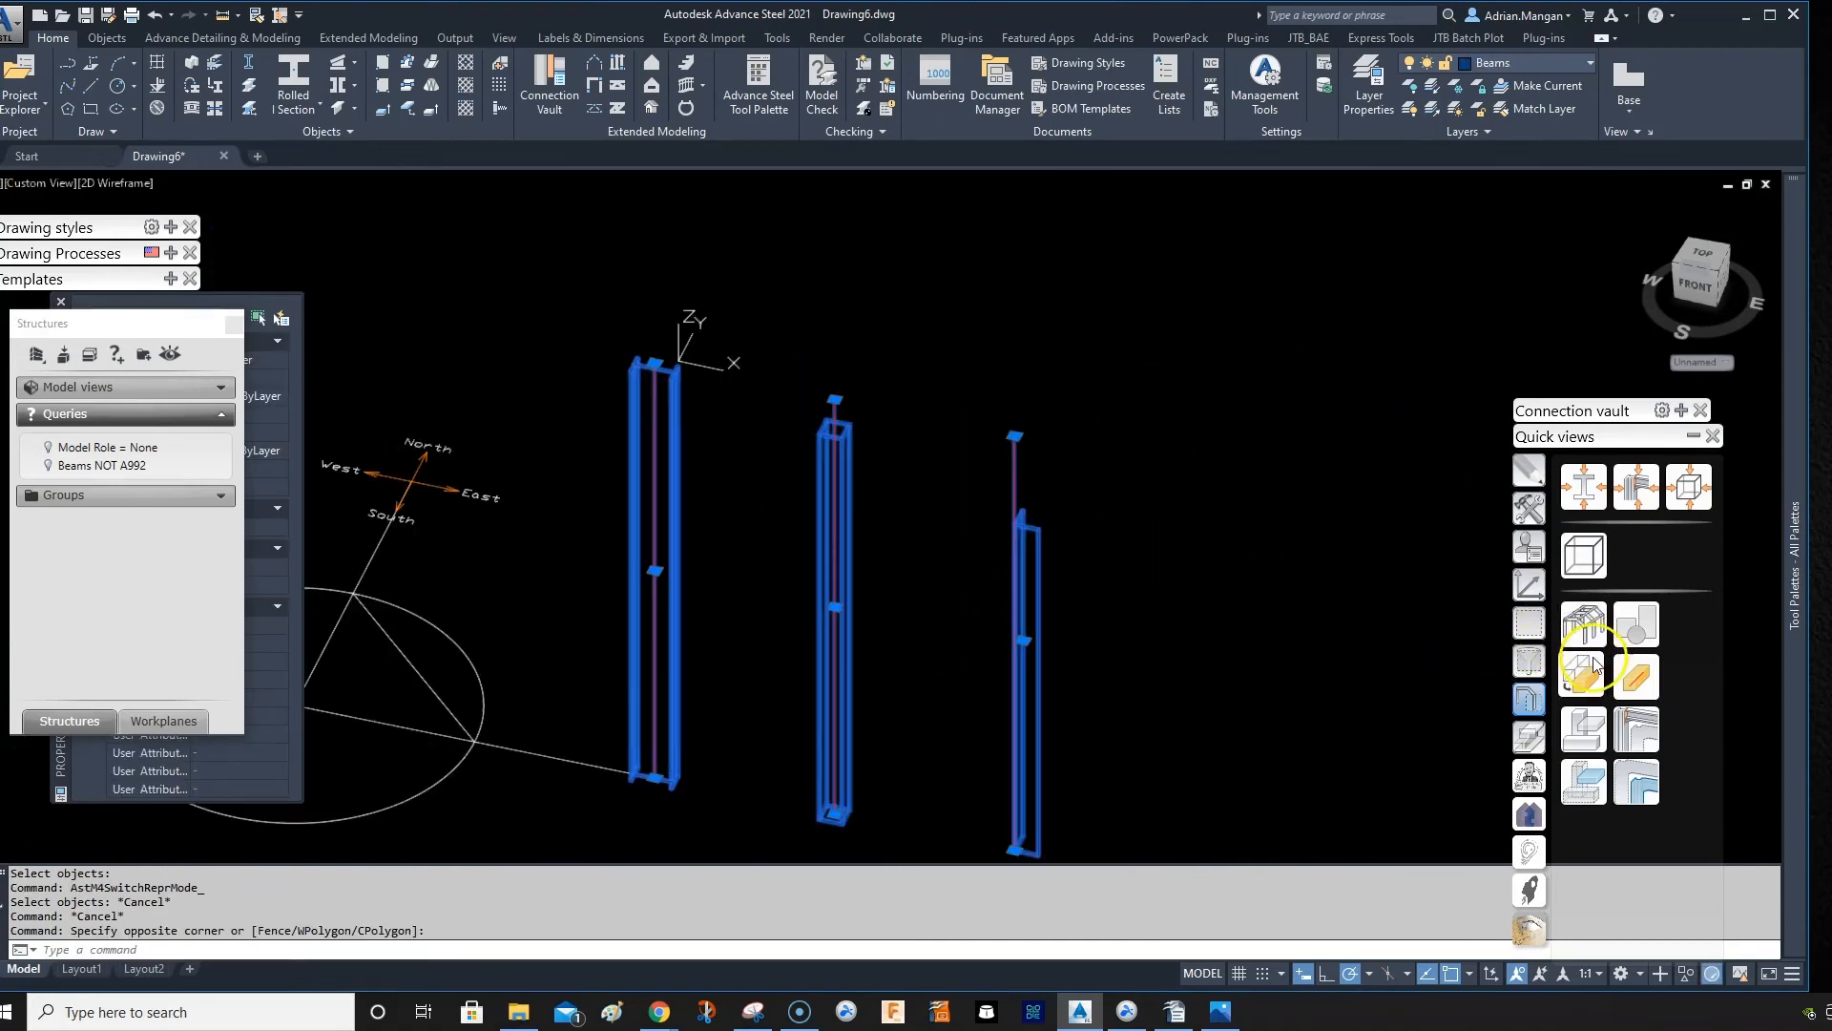
left_click(1583, 676)
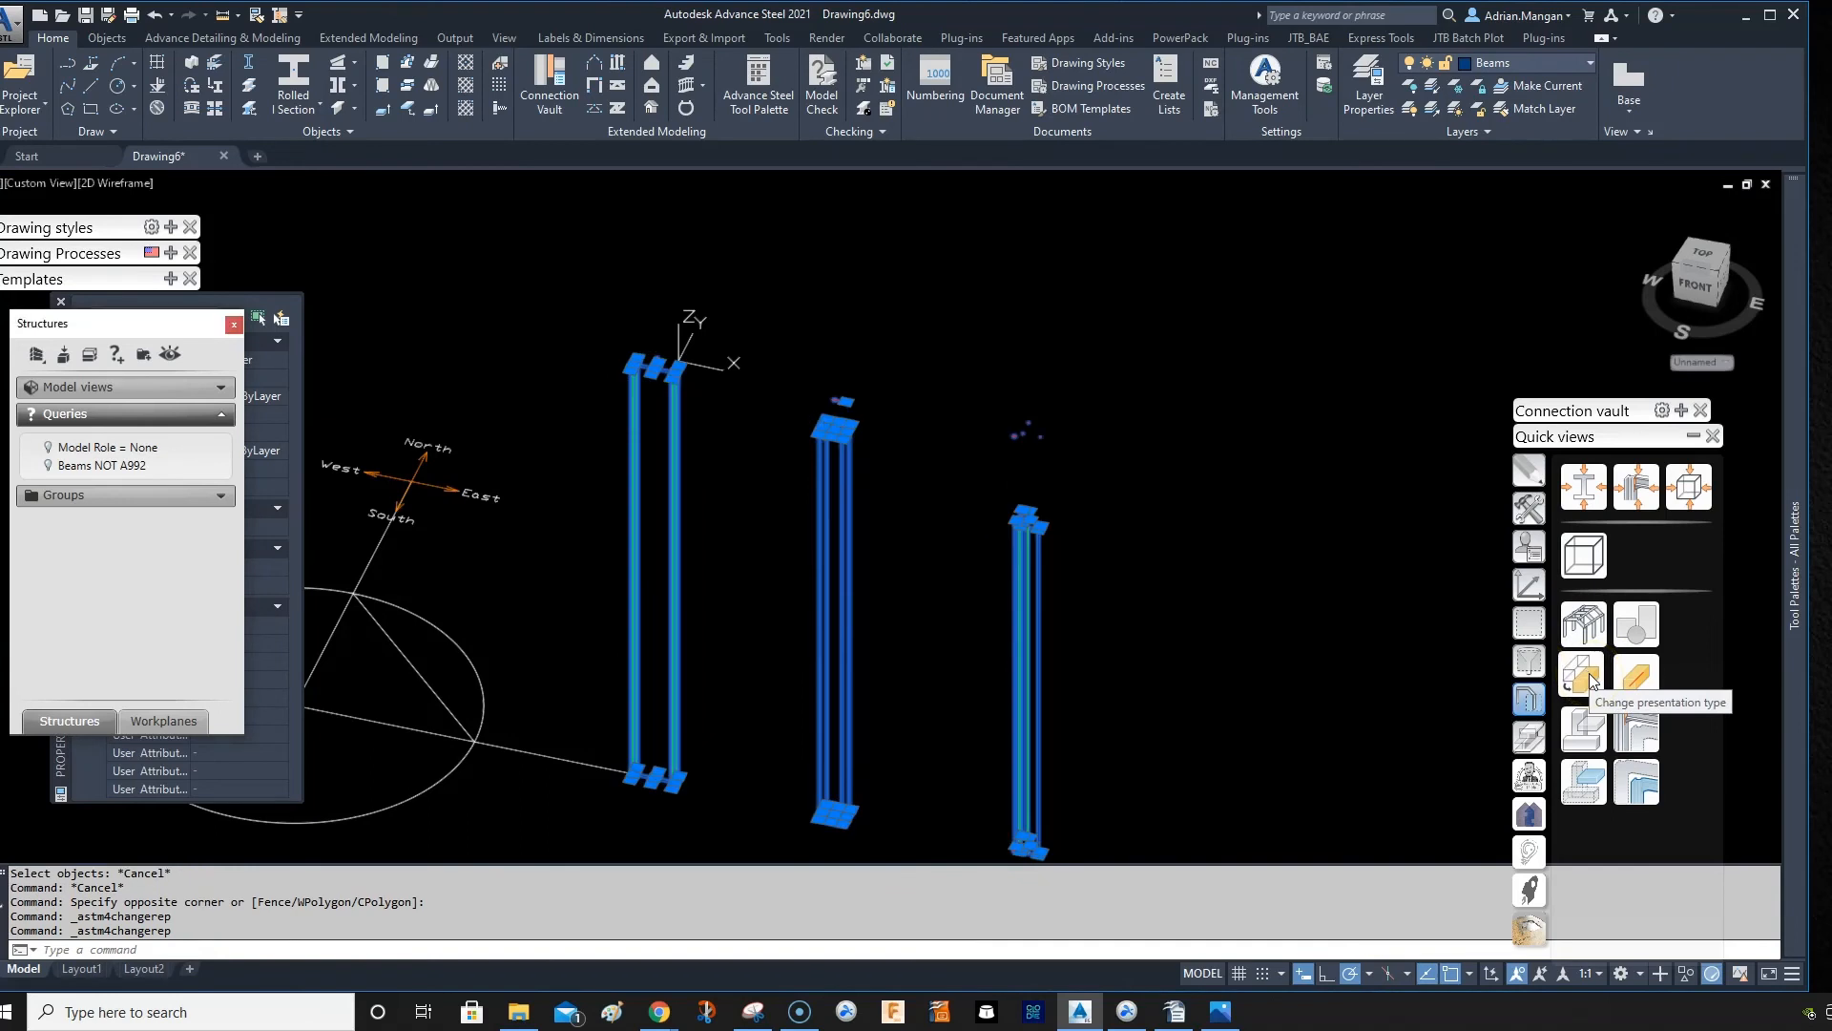
left_click(1582, 675)
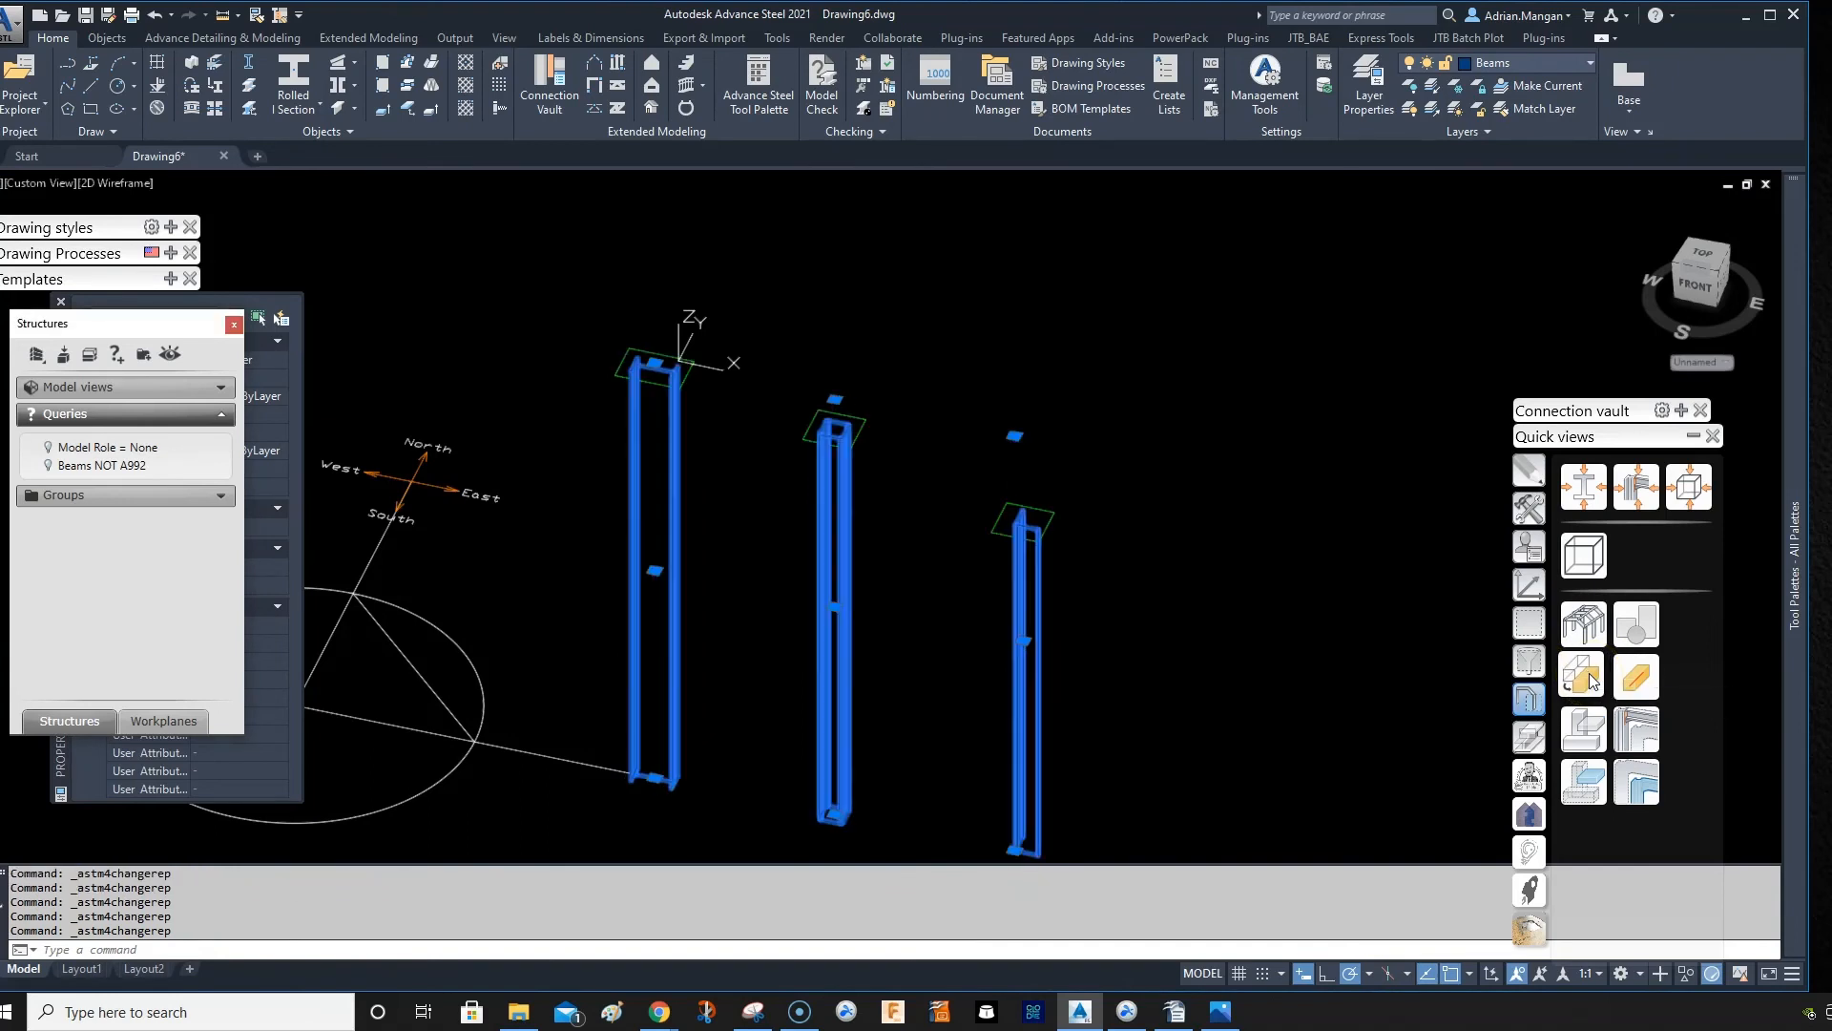
left_click(1581, 676)
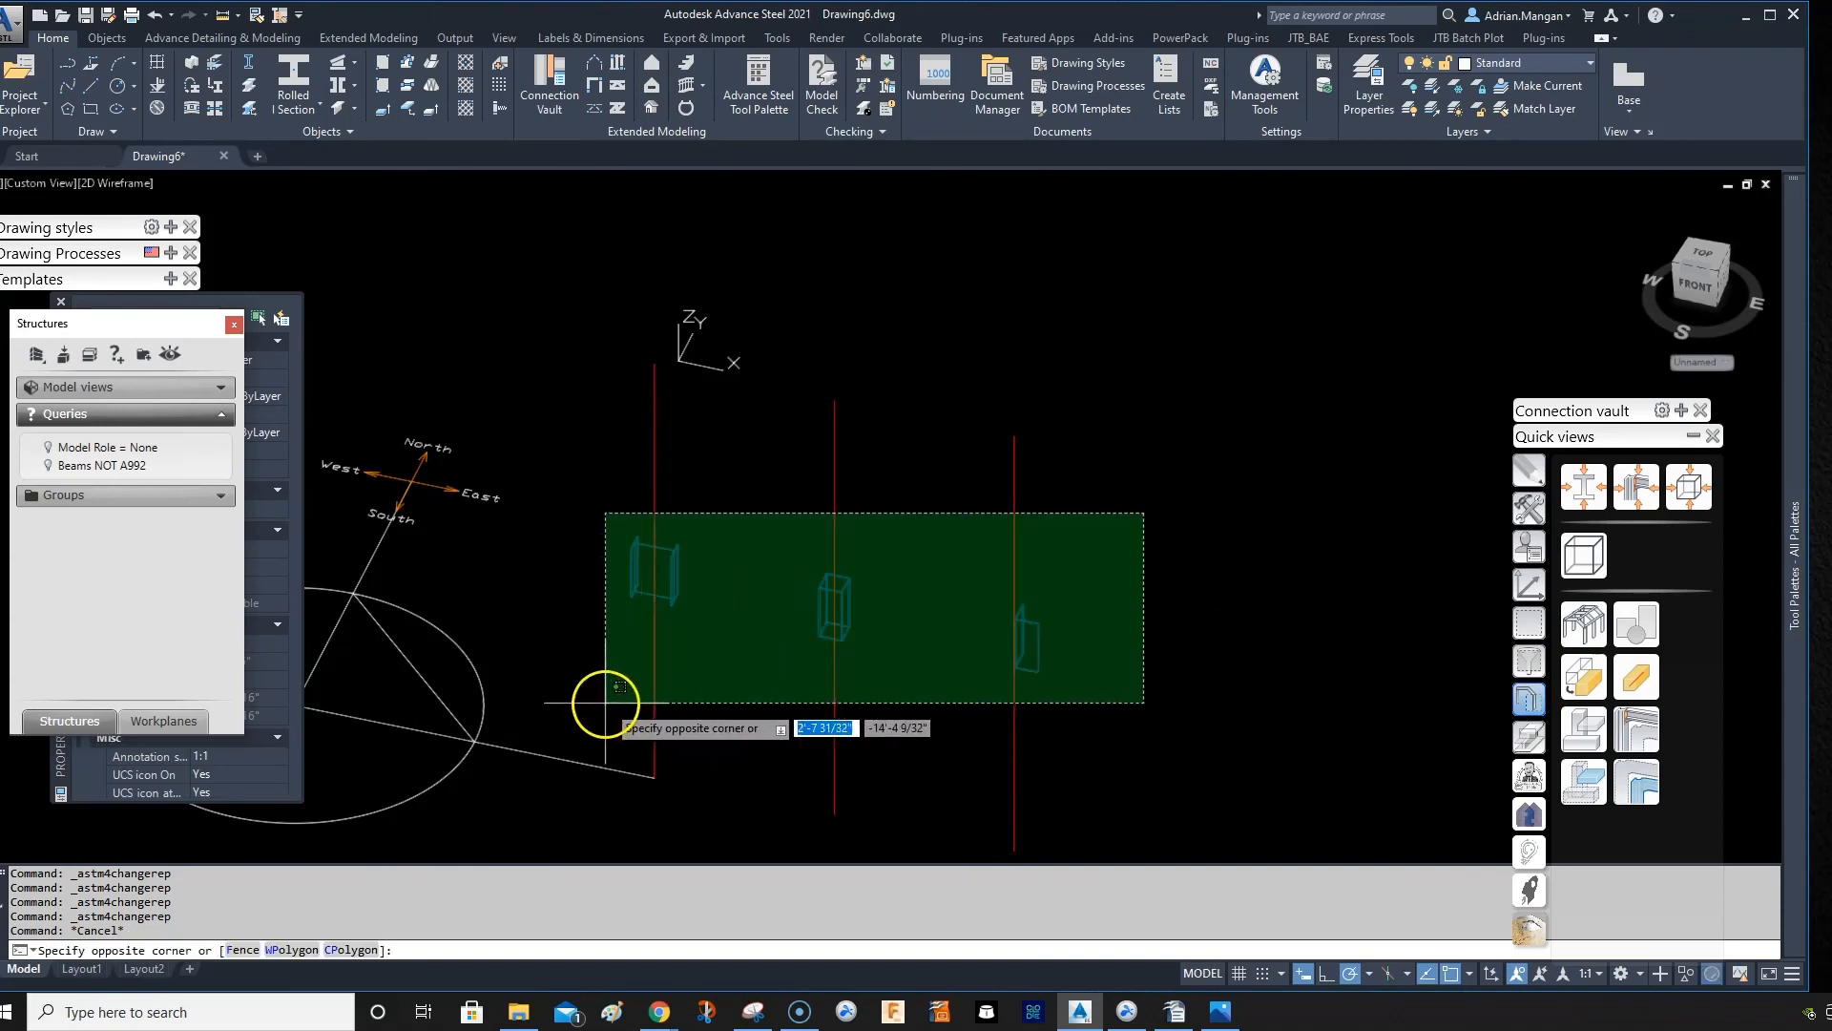
left_click(1633, 681)
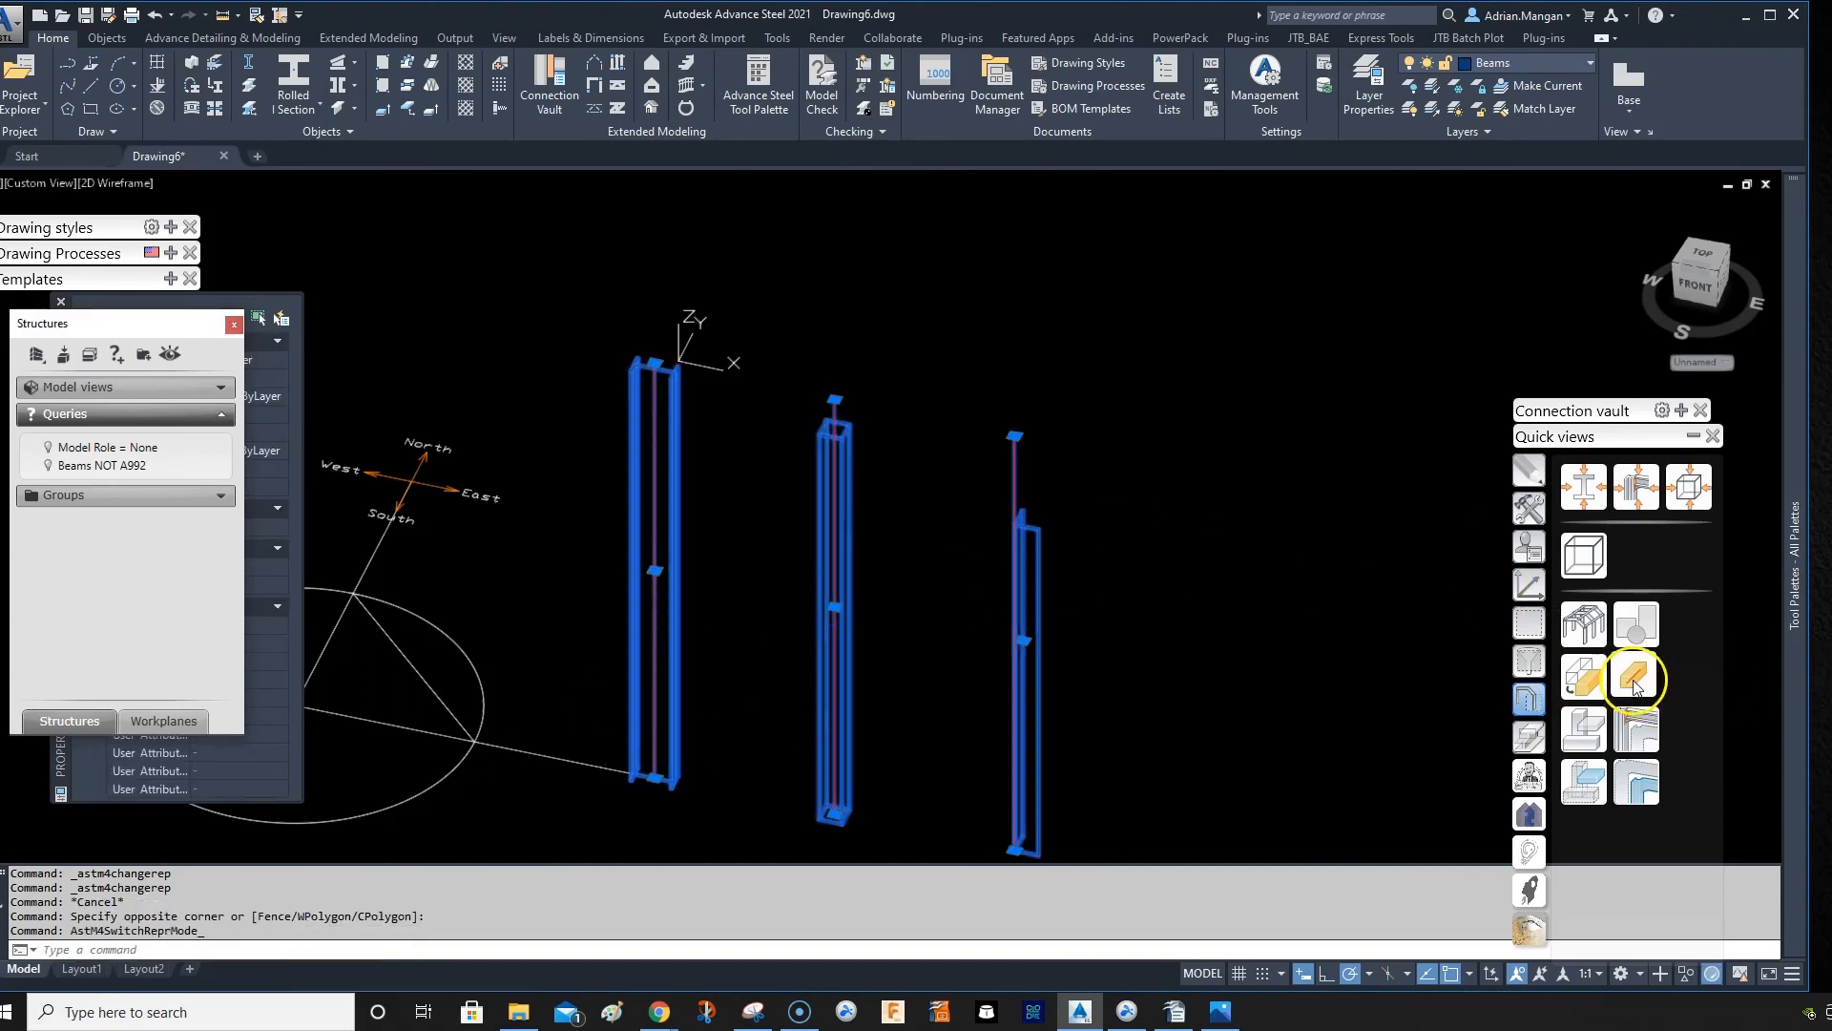